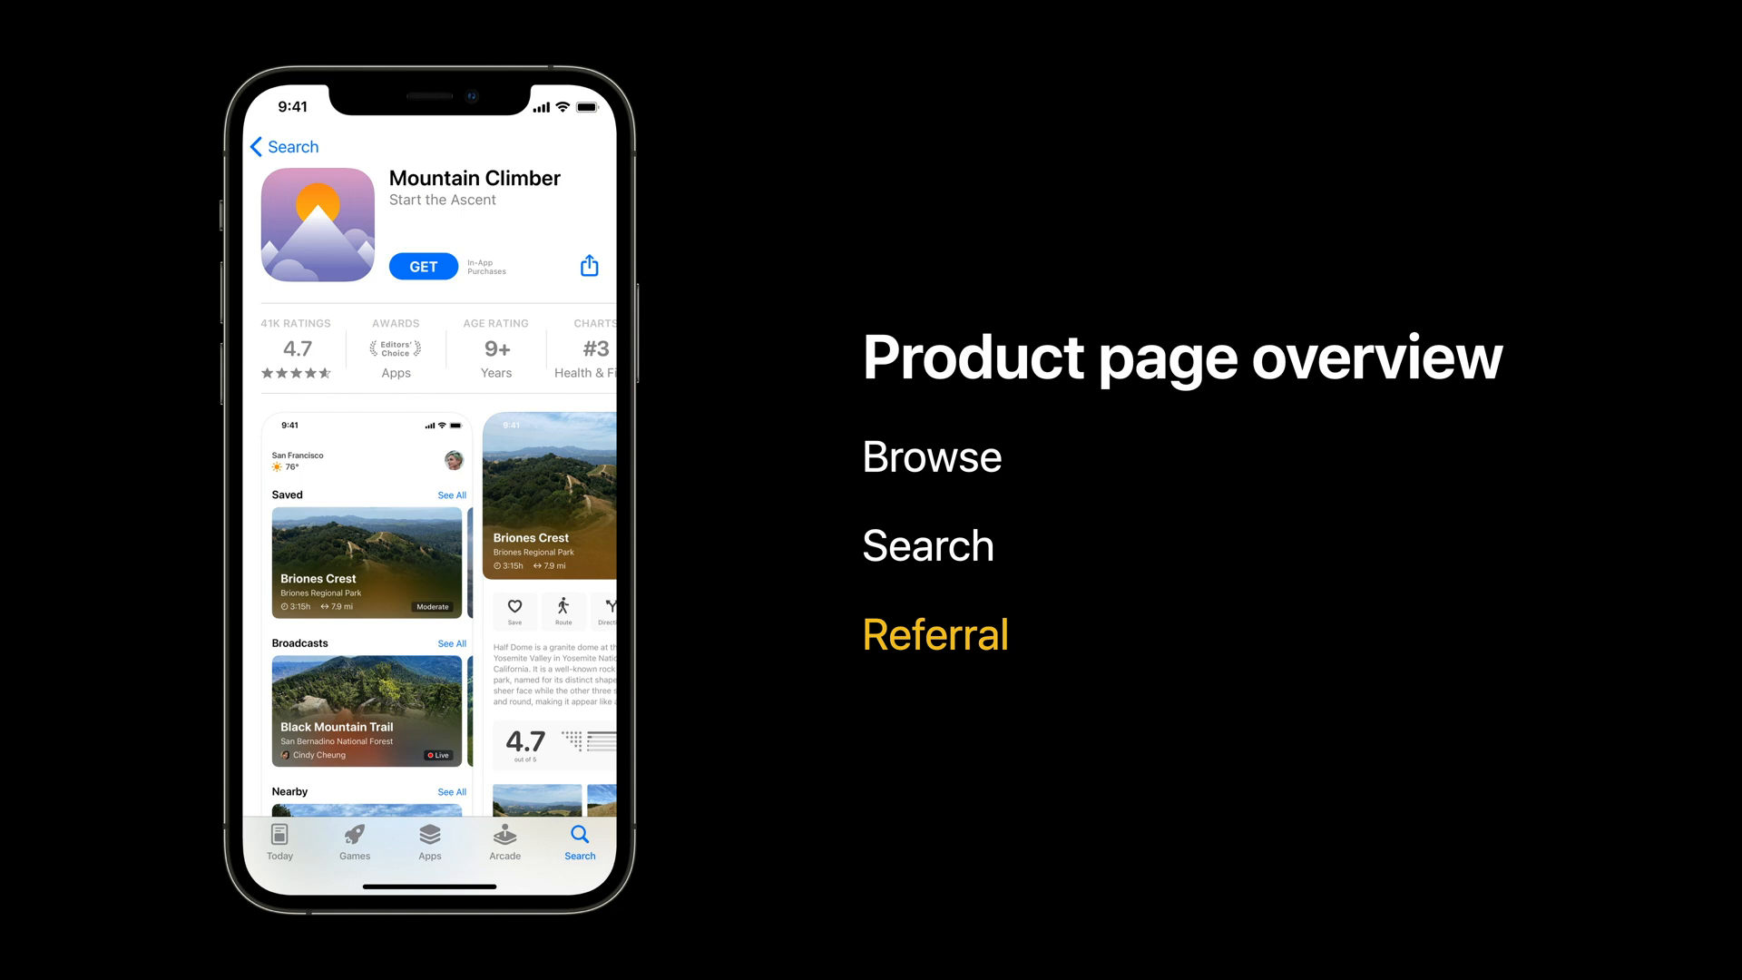
Advance the slides to the Referral user journey slide
{"action": "key", "text": "right"}
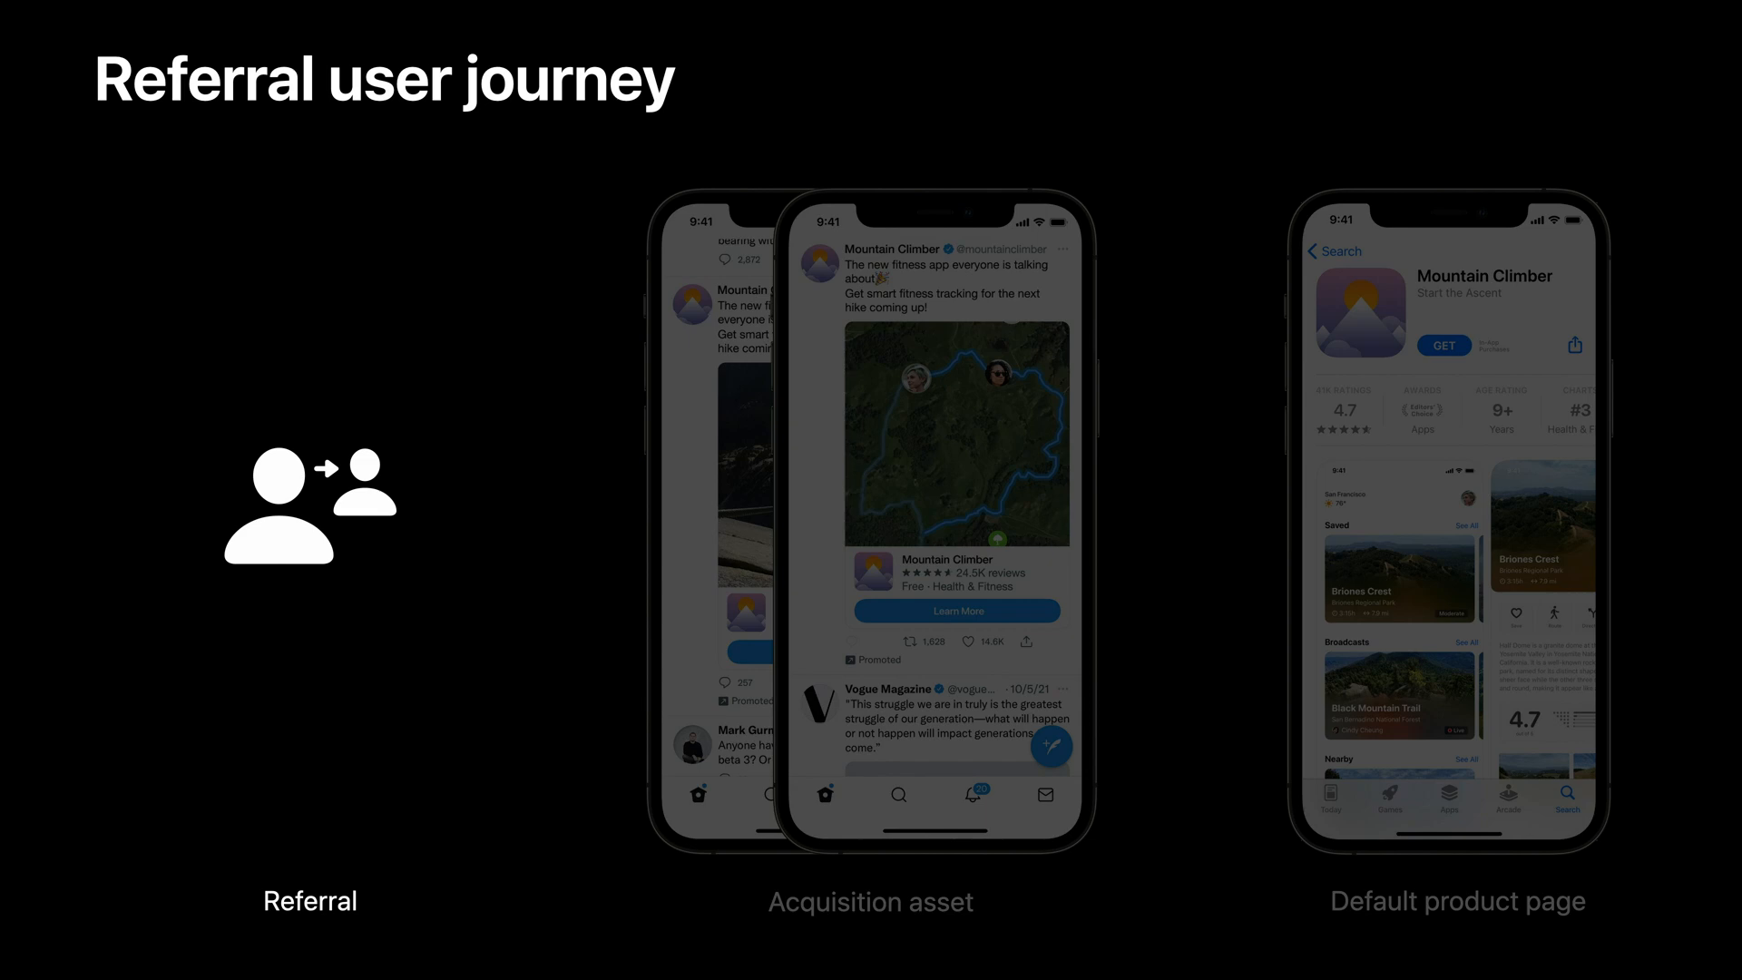
{"action": "left_click", "coordinate": [871, 902]}
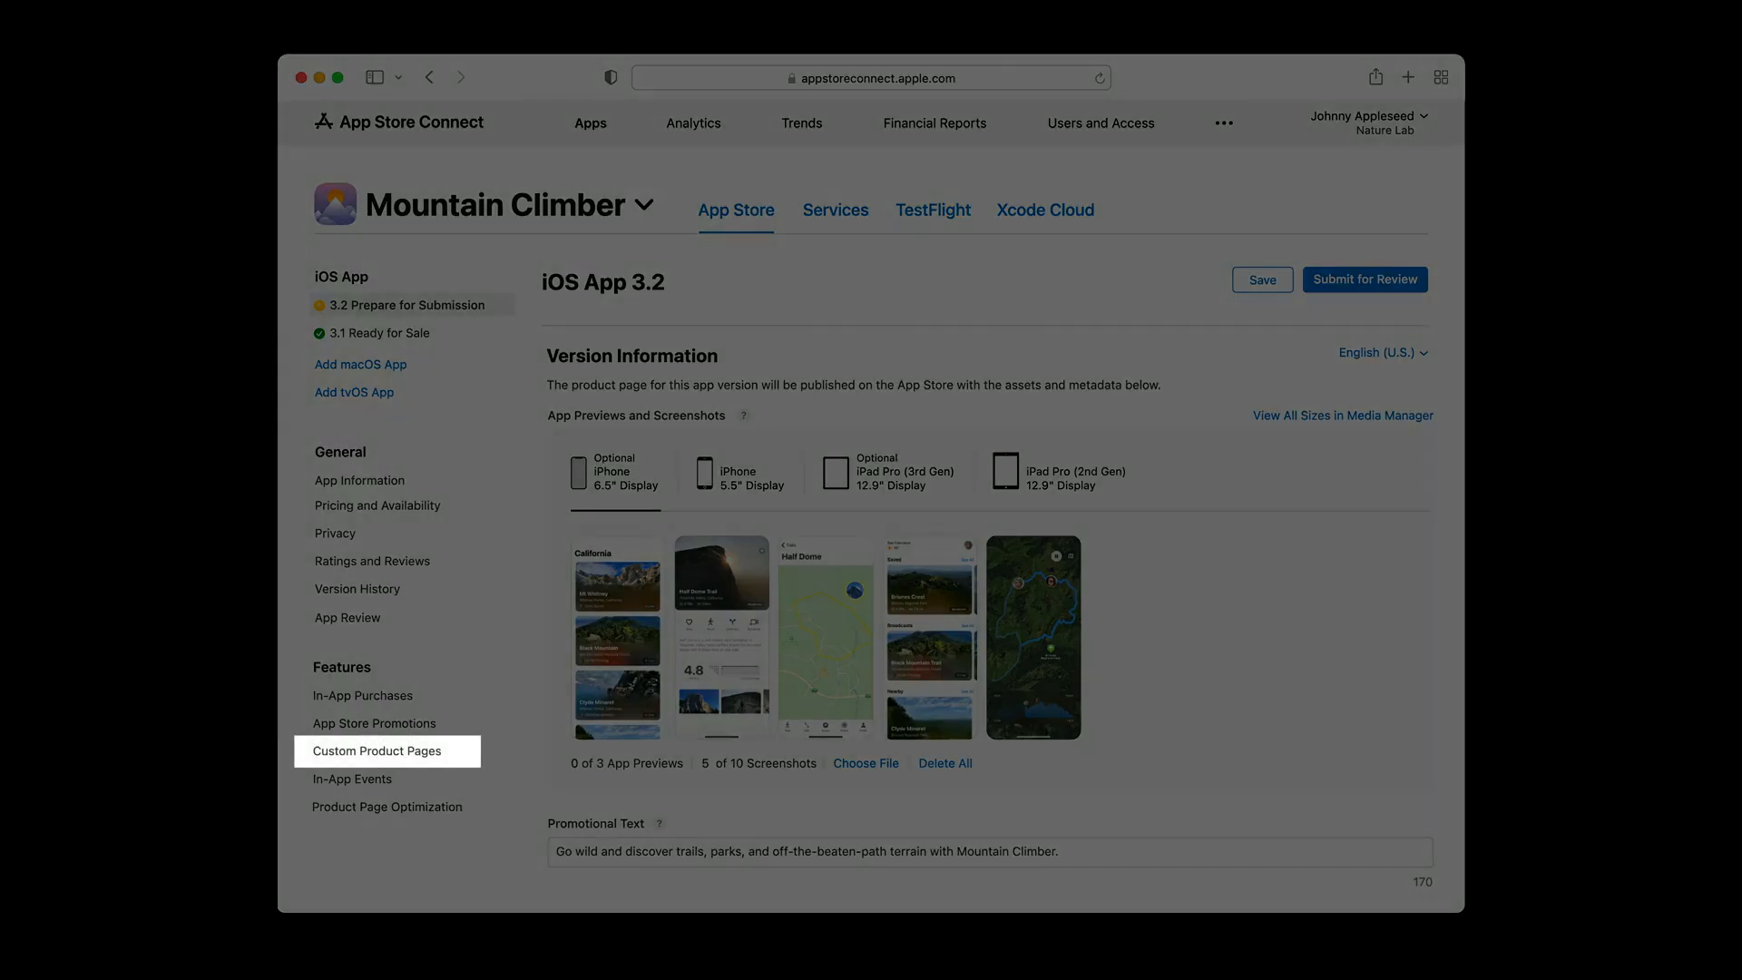
Start a new custom product page from Mountain Climber's empty Custom Product Pages list
{"action": "left_click", "coordinate": [377, 749]}
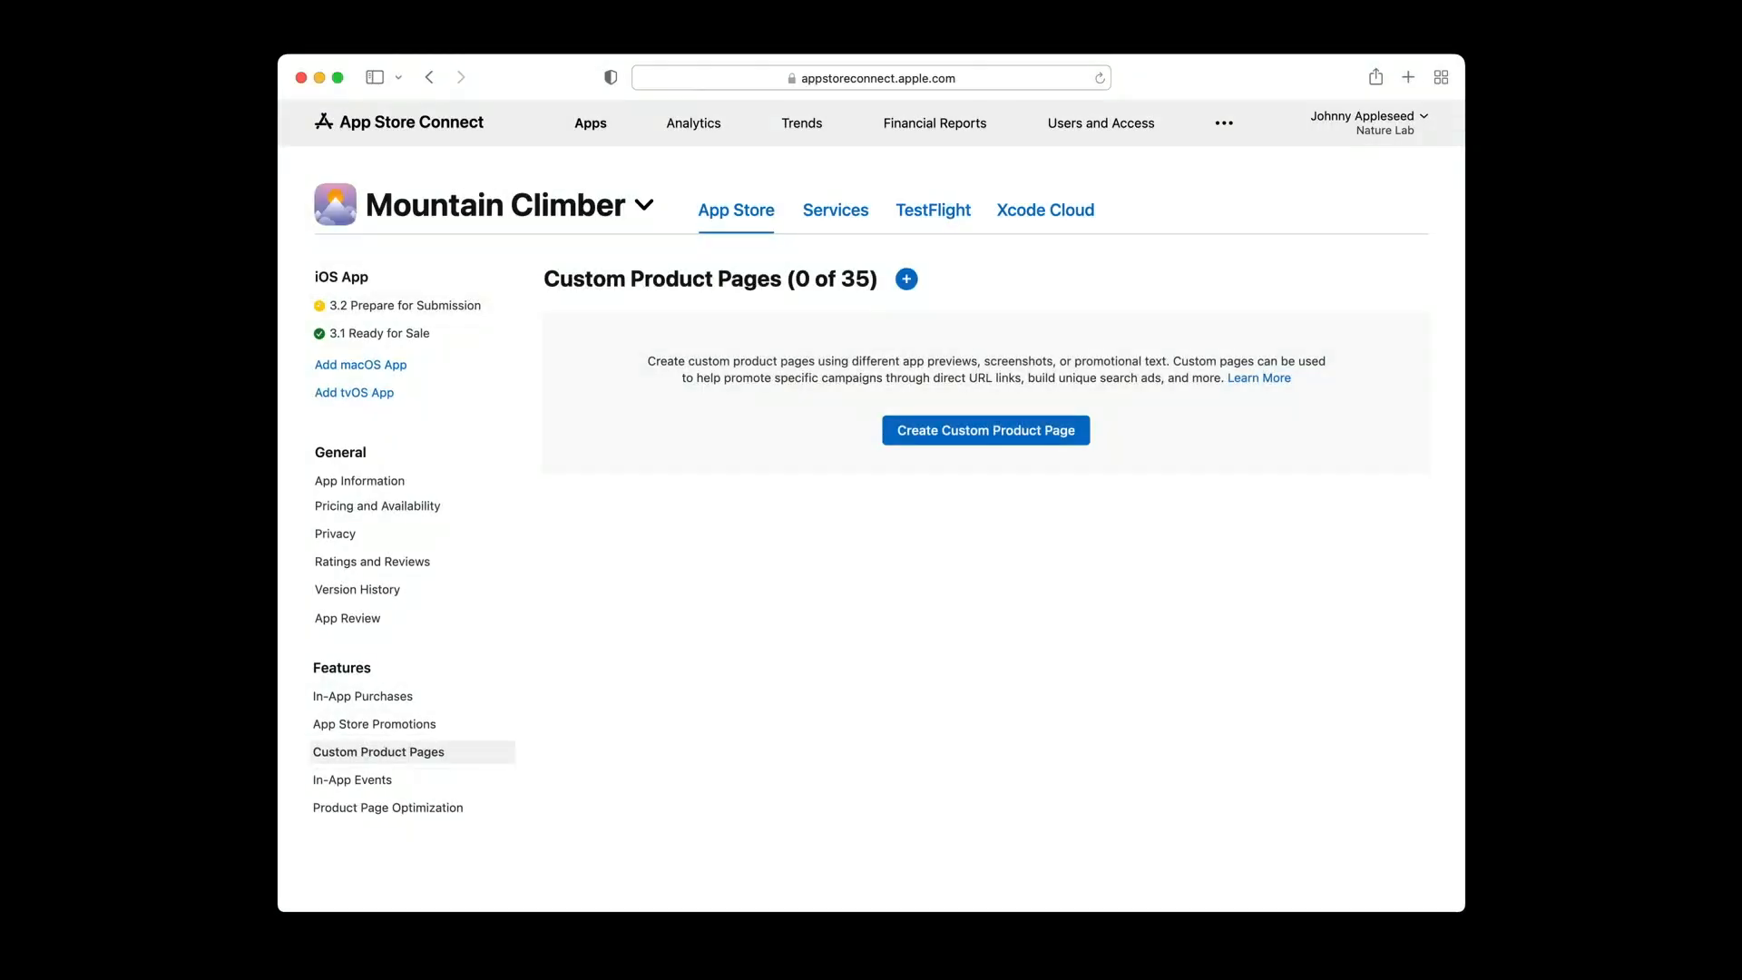
{"action": "left_click", "coordinate": [983, 430]}
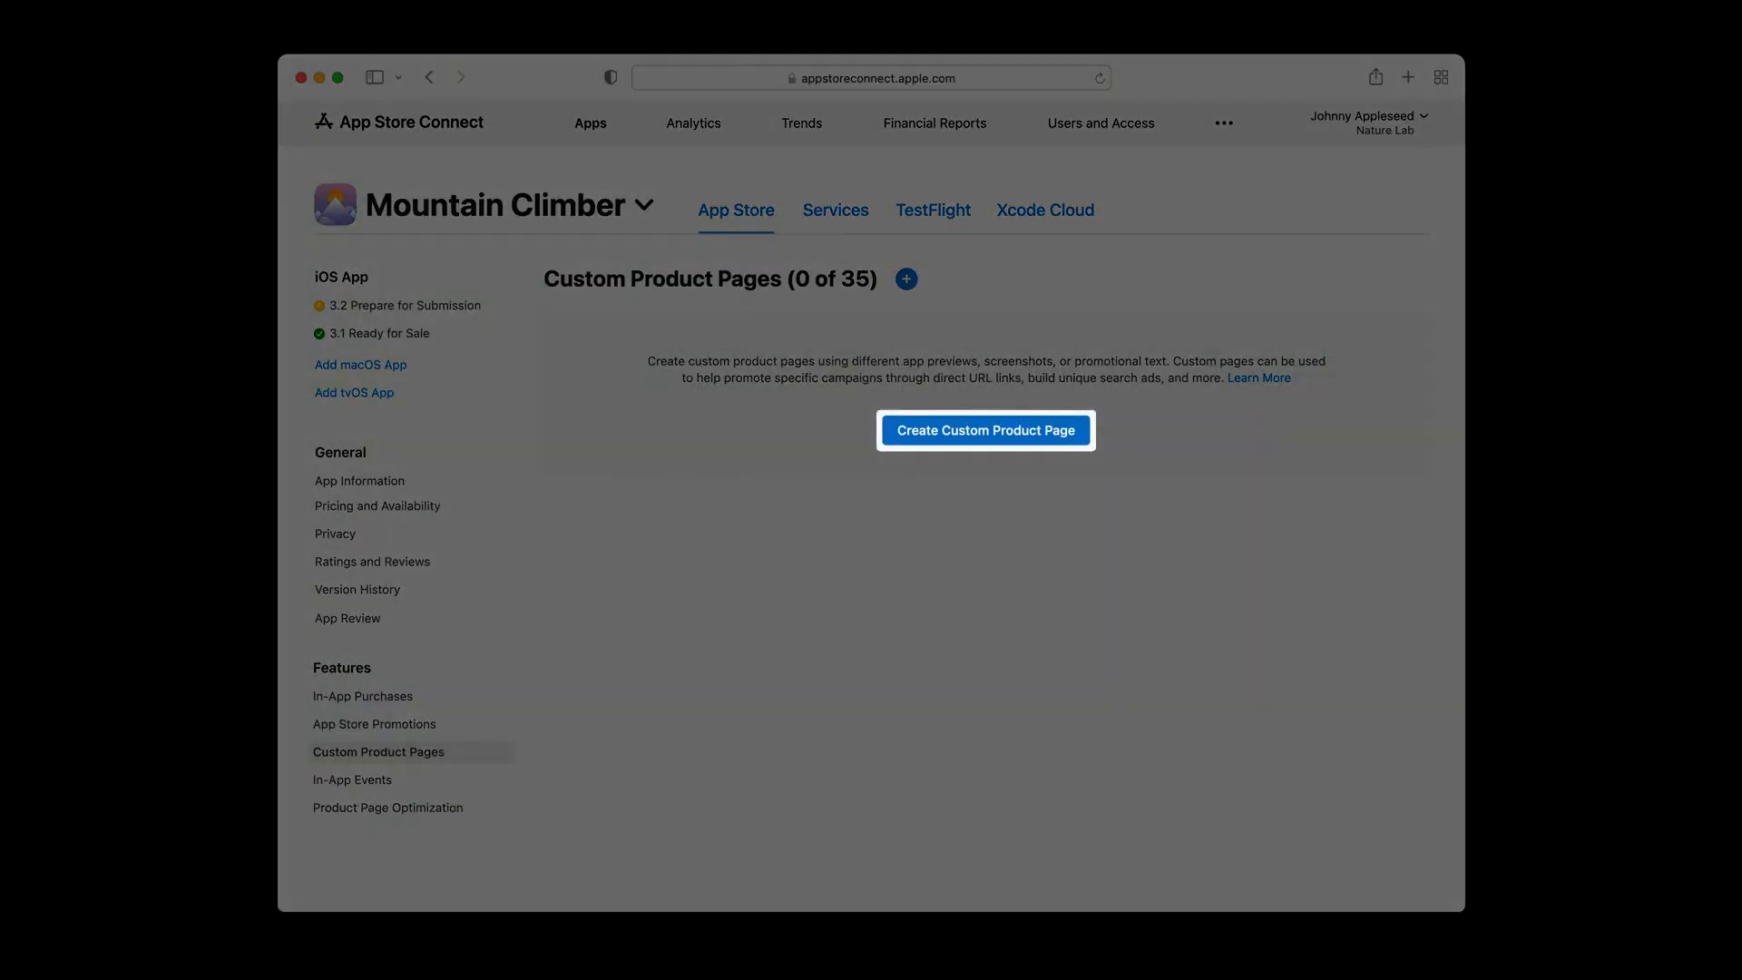
{"action": "left_click", "coordinate": [984, 430]}
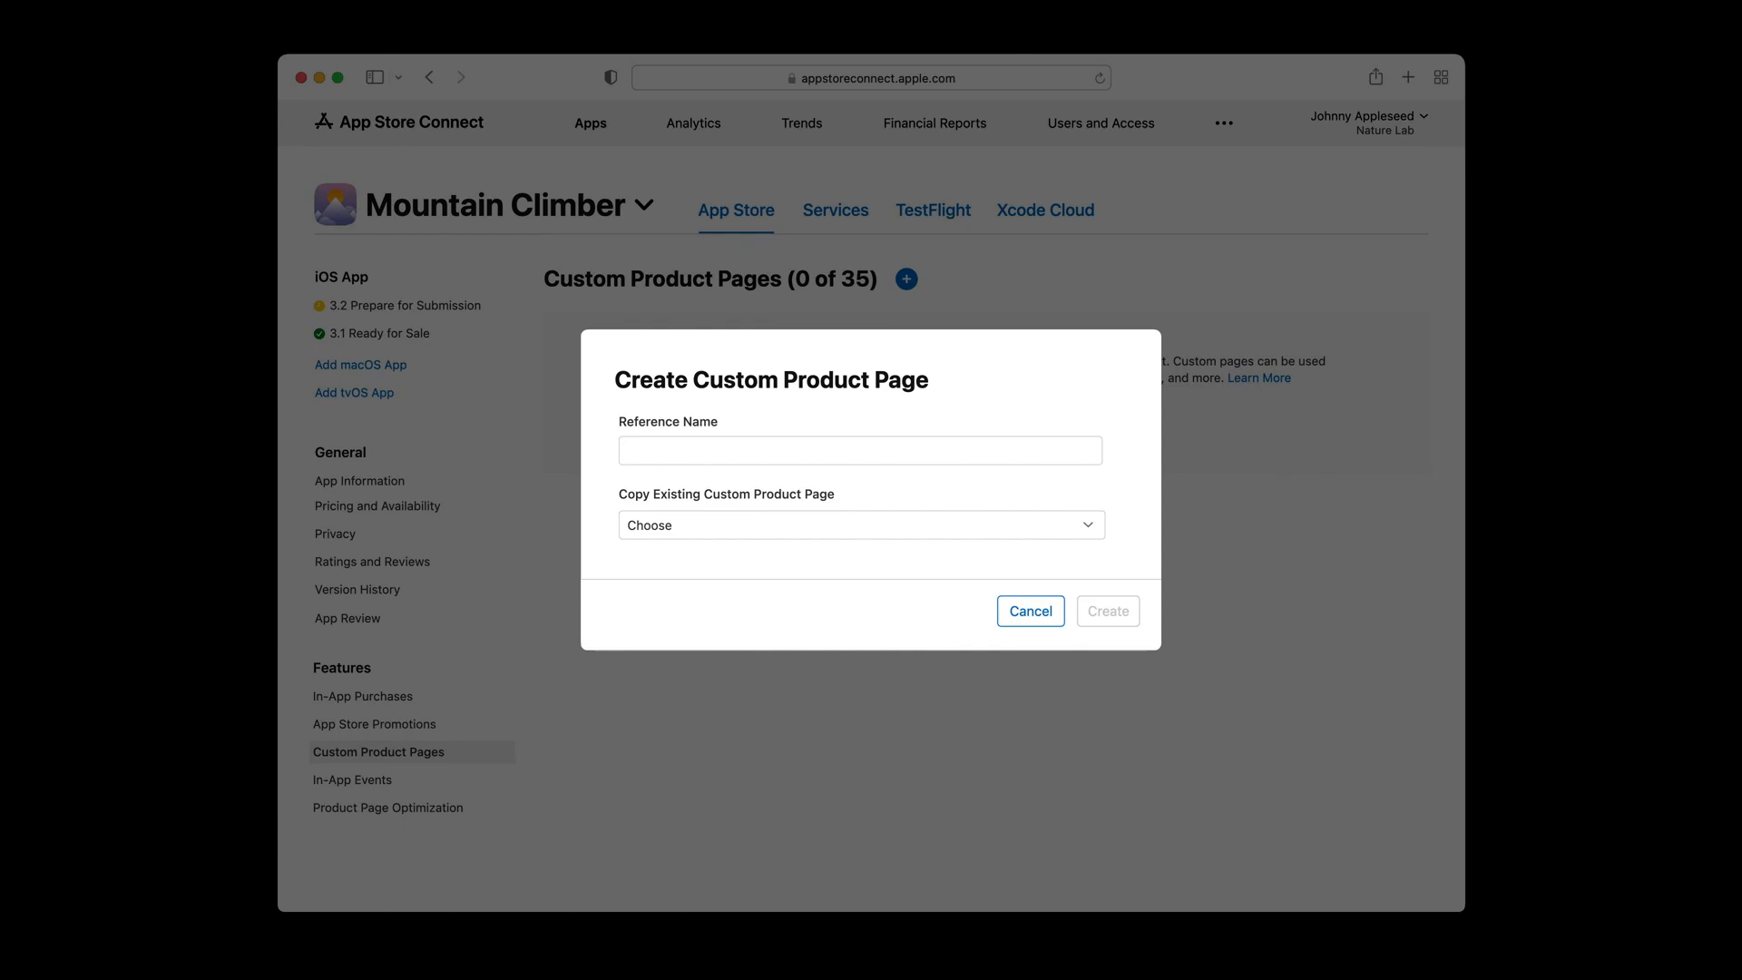
Name the new page 'Livestream' and copy it from the 3.1 Ready for Sale page
{"action": "type", "text": "Livestream"}
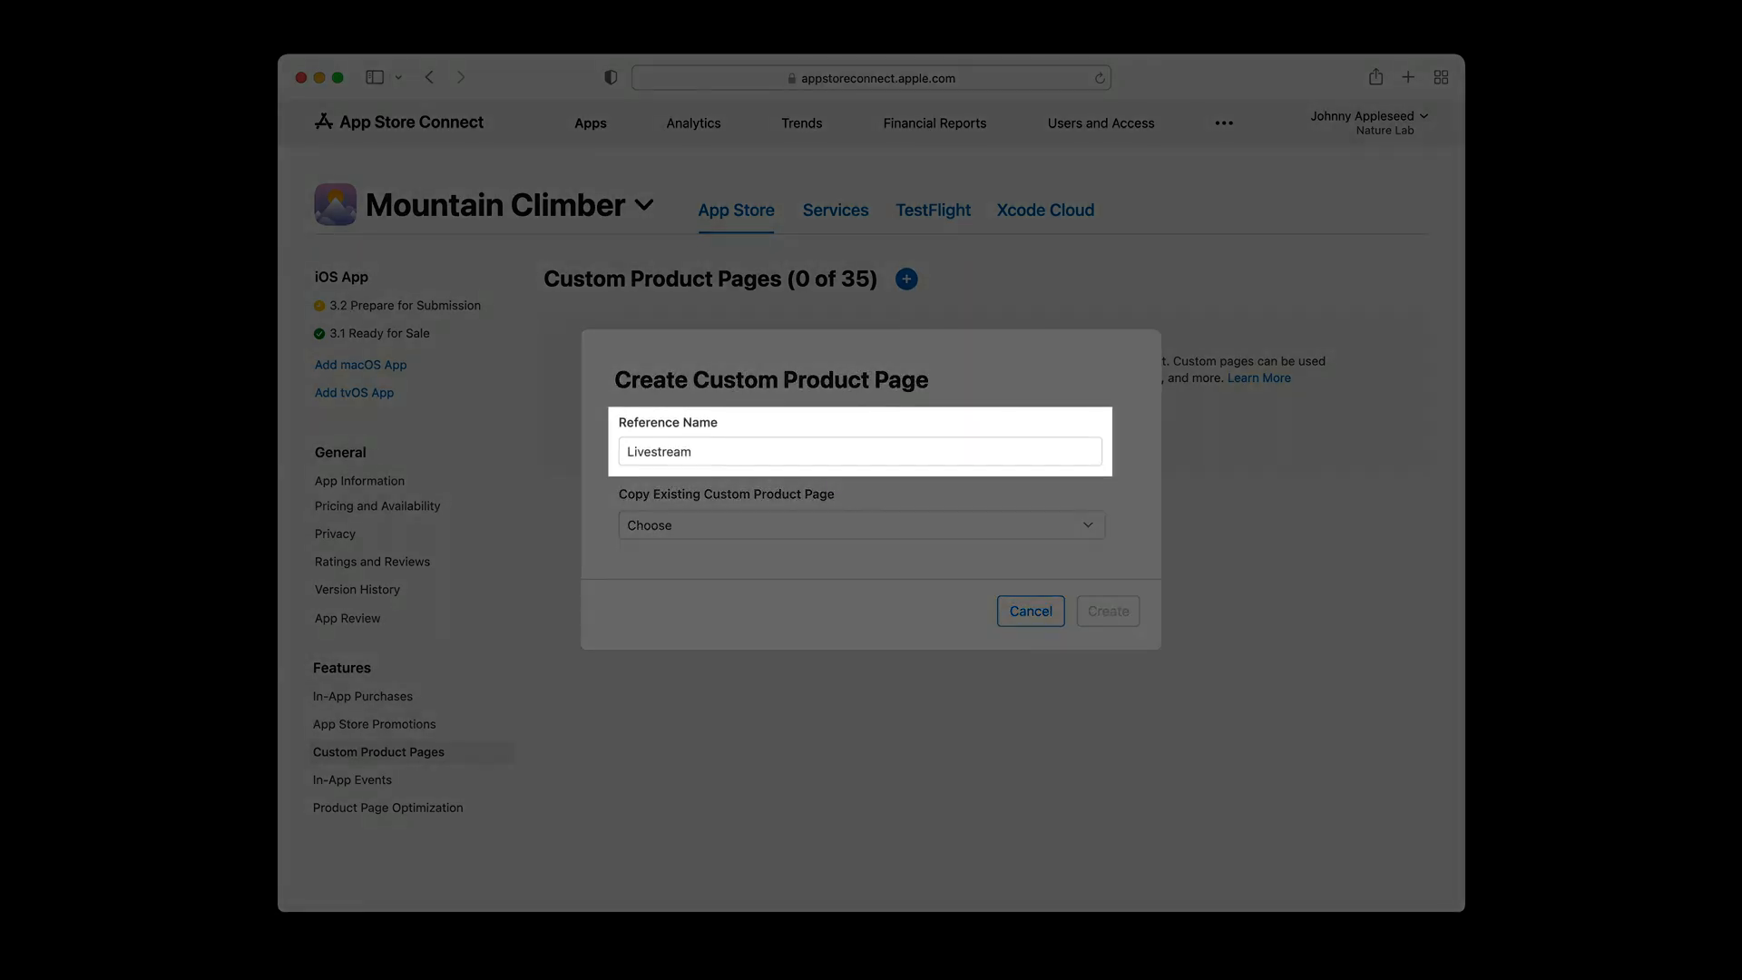
{"action": "left_click", "coordinate": [859, 526]}
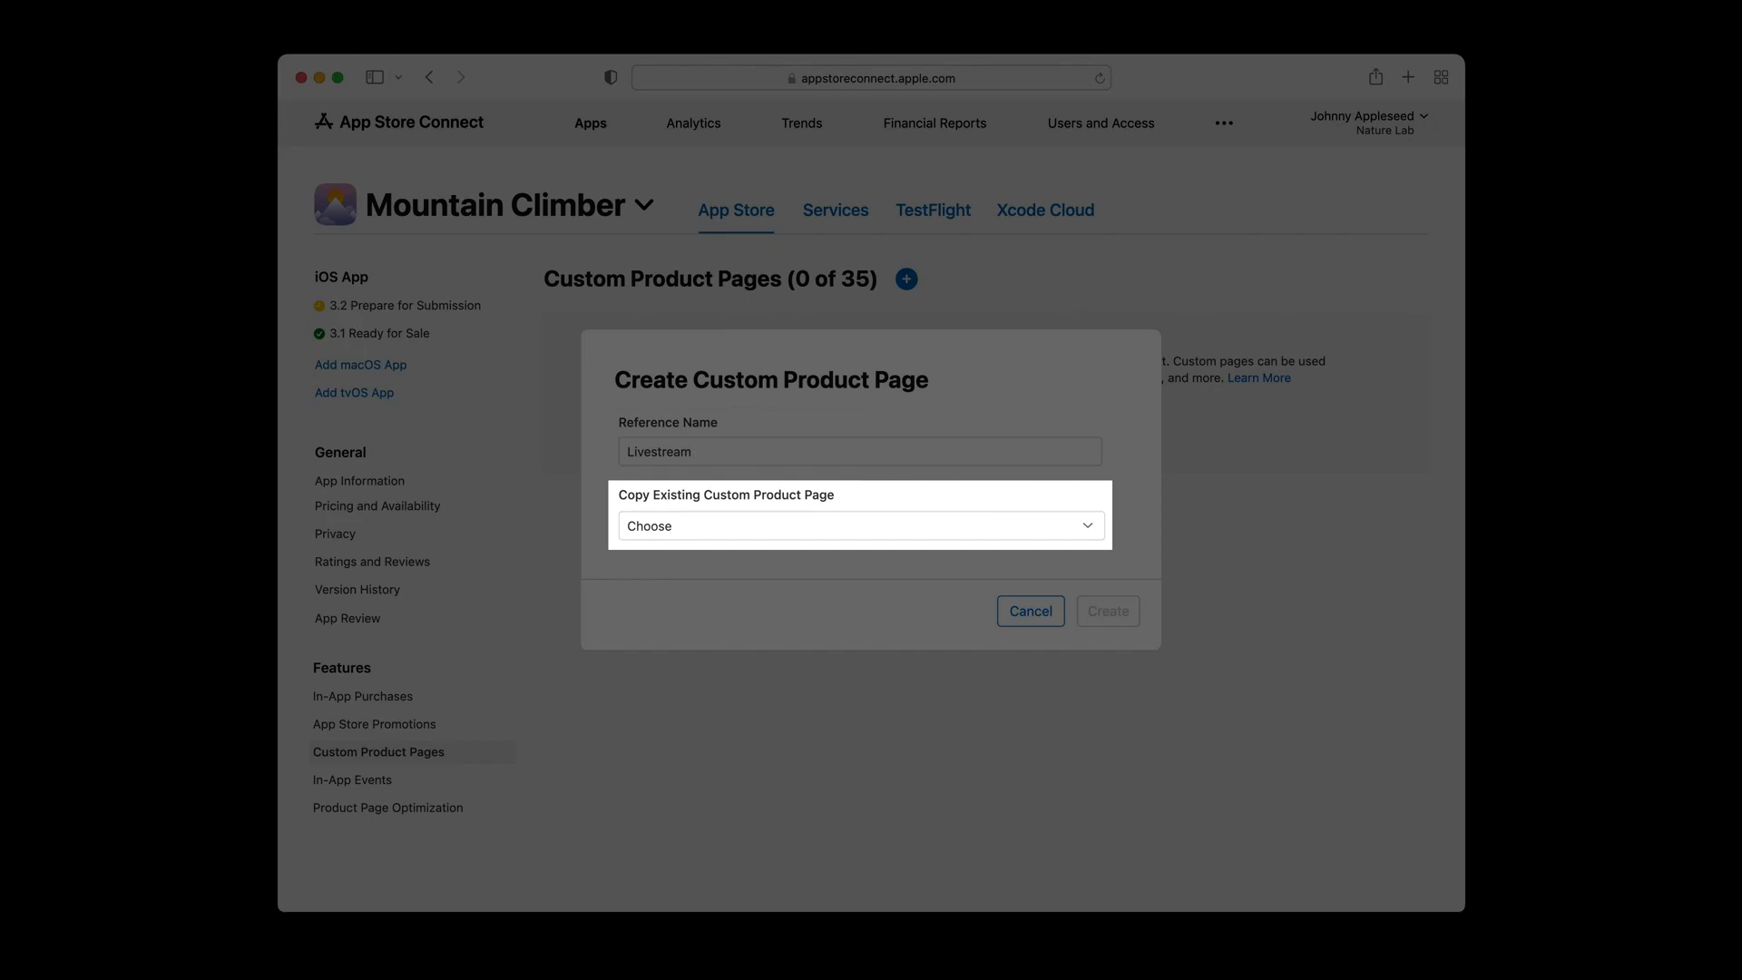
{"action": "left_click", "coordinate": [859, 527]}
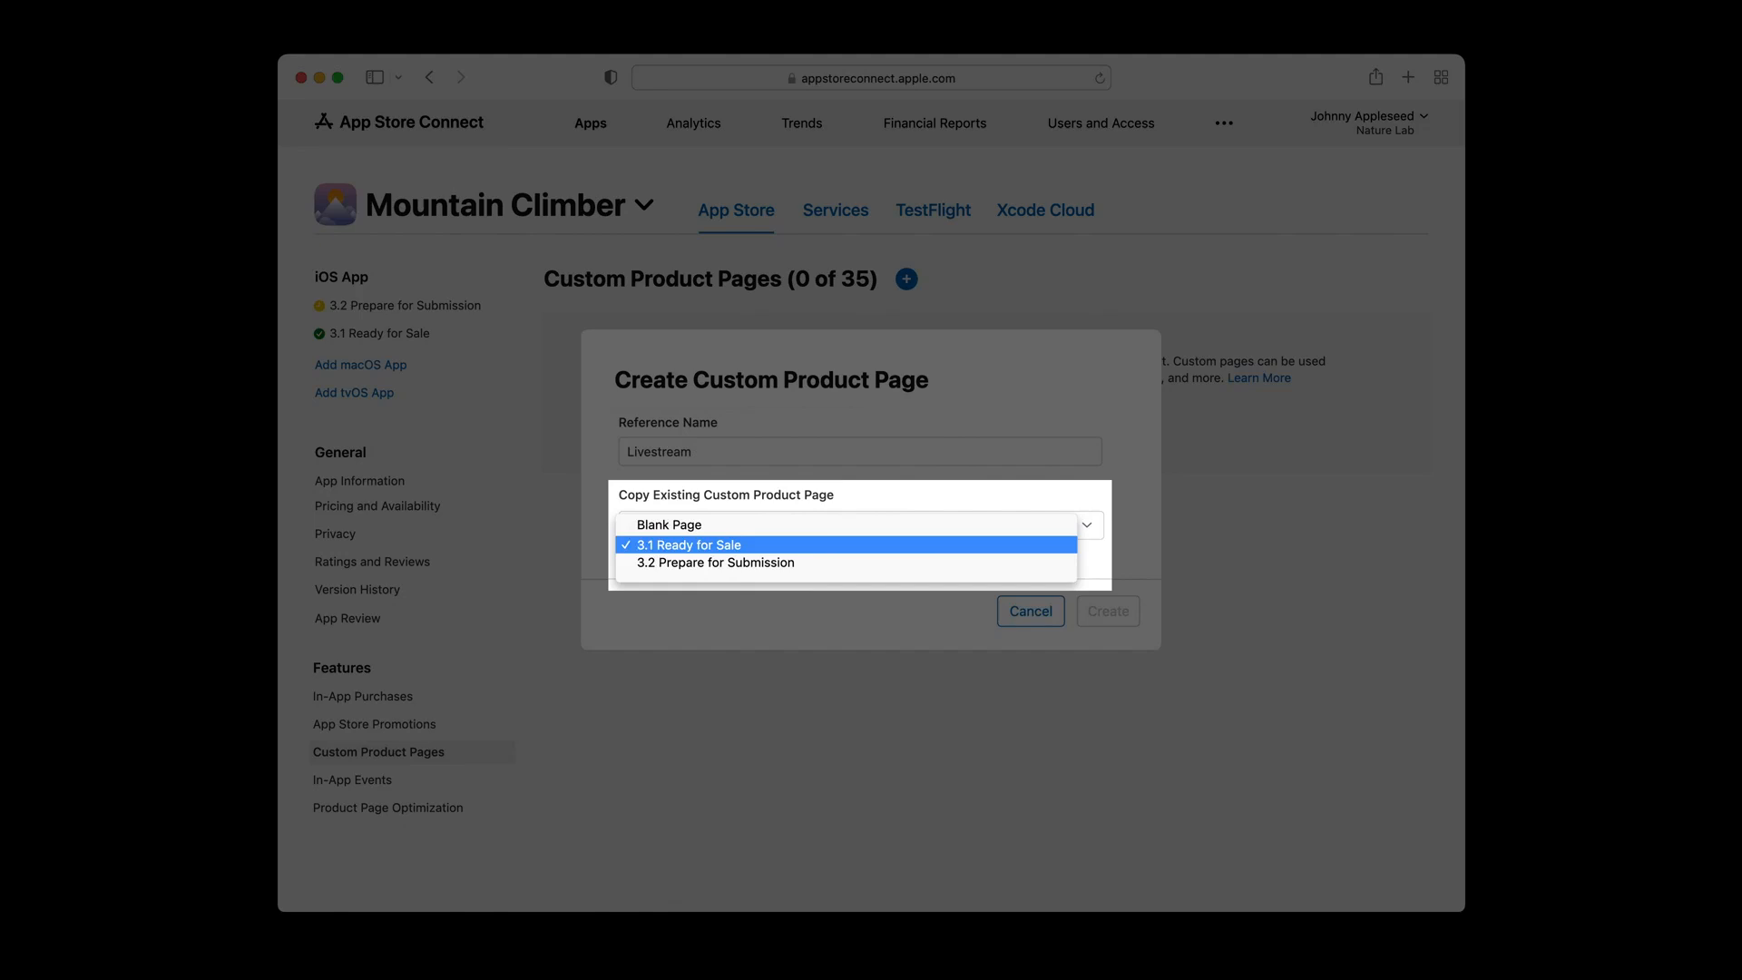
{"action": "left_click", "coordinate": [686, 544]}
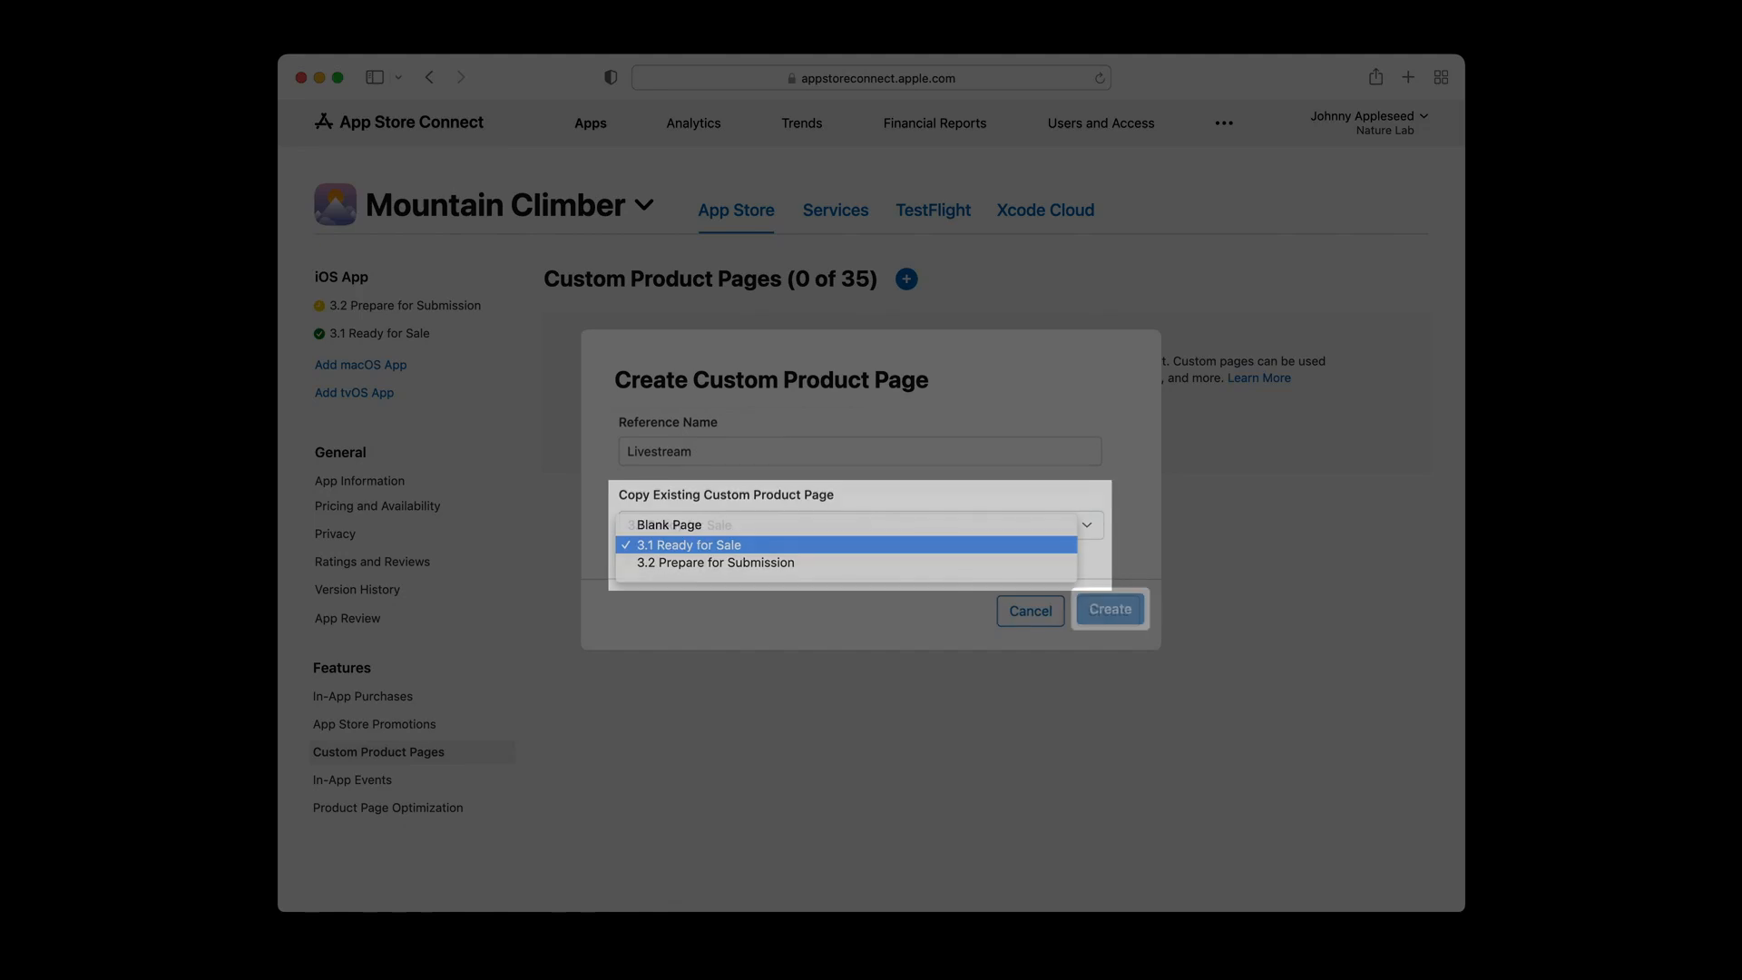
{"action": "left_click", "coordinate": [684, 545]}
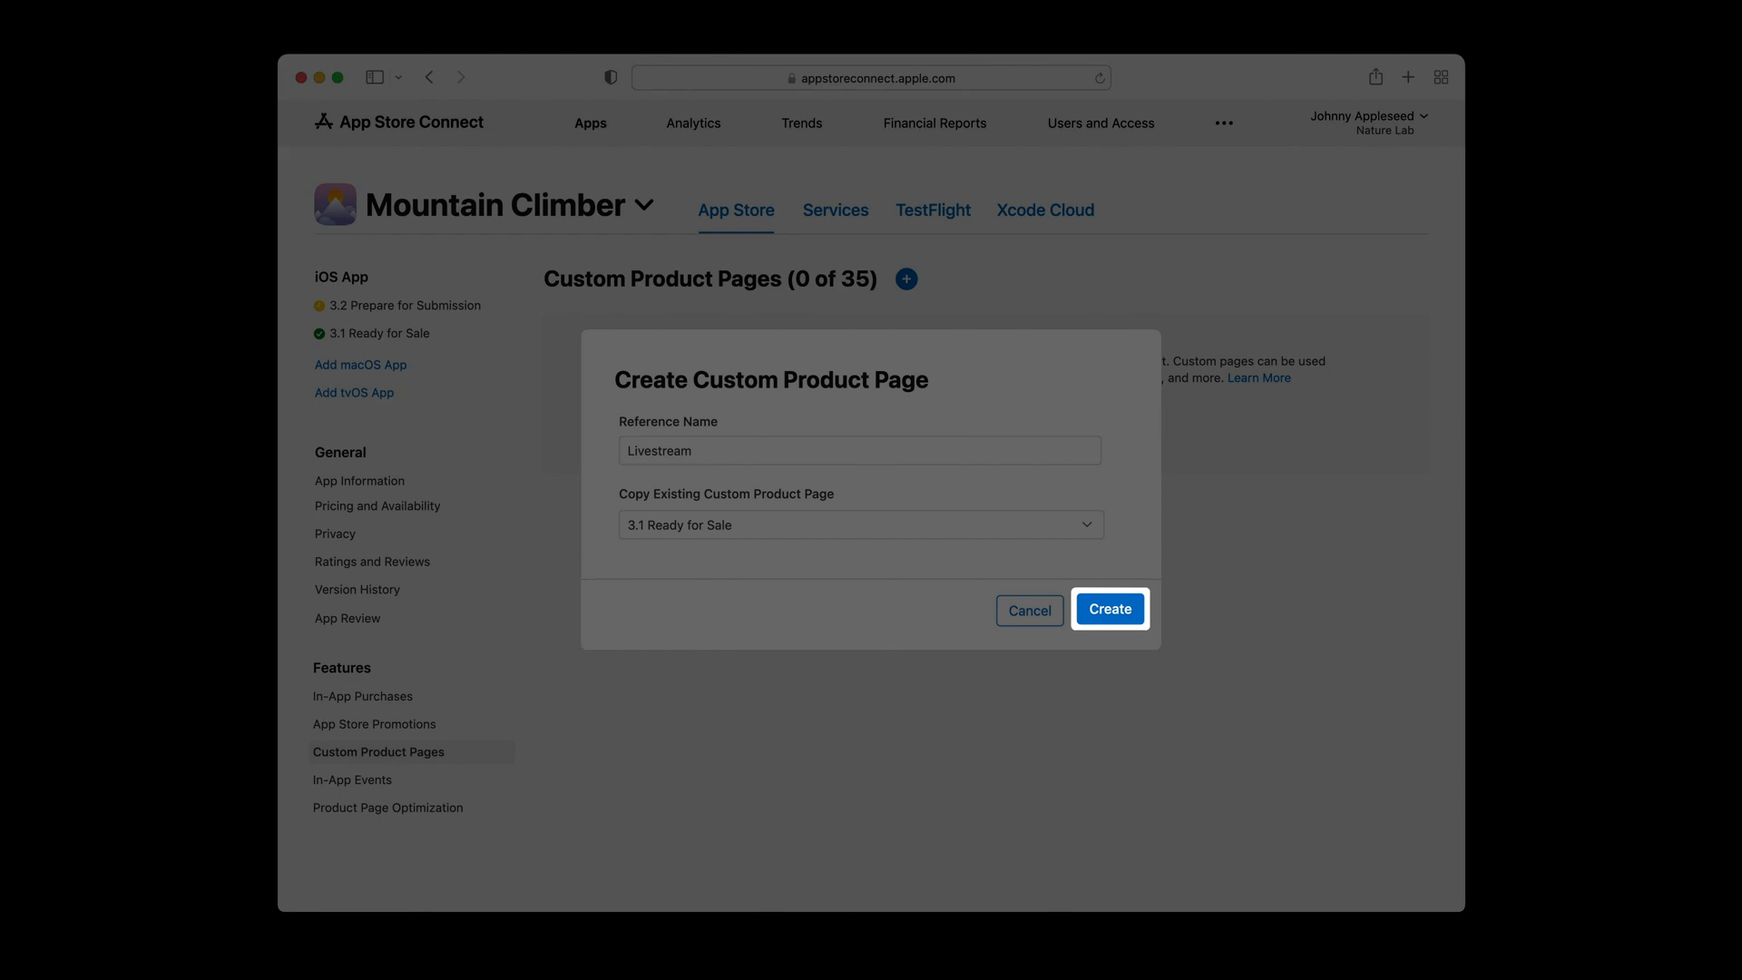
Create the Livestream page, review its fields, and add it for review
{"action": "left_click", "coordinate": [1107, 610]}
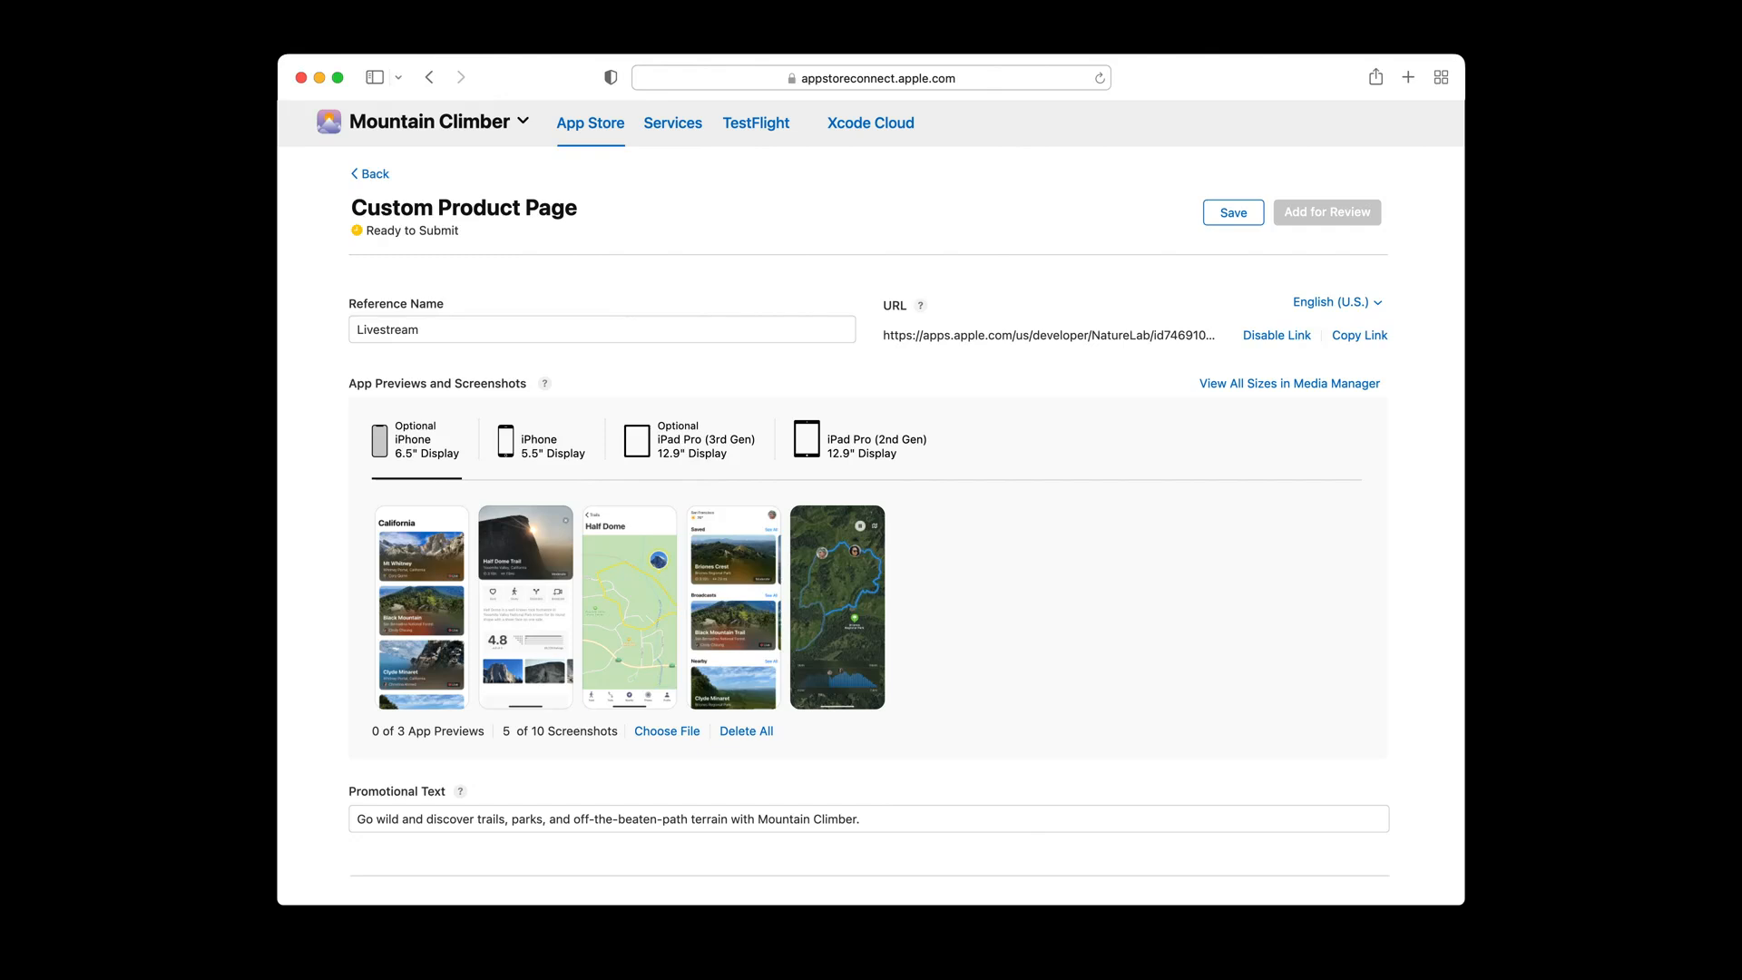
{"action": "left_click", "coordinate": [918, 305]}
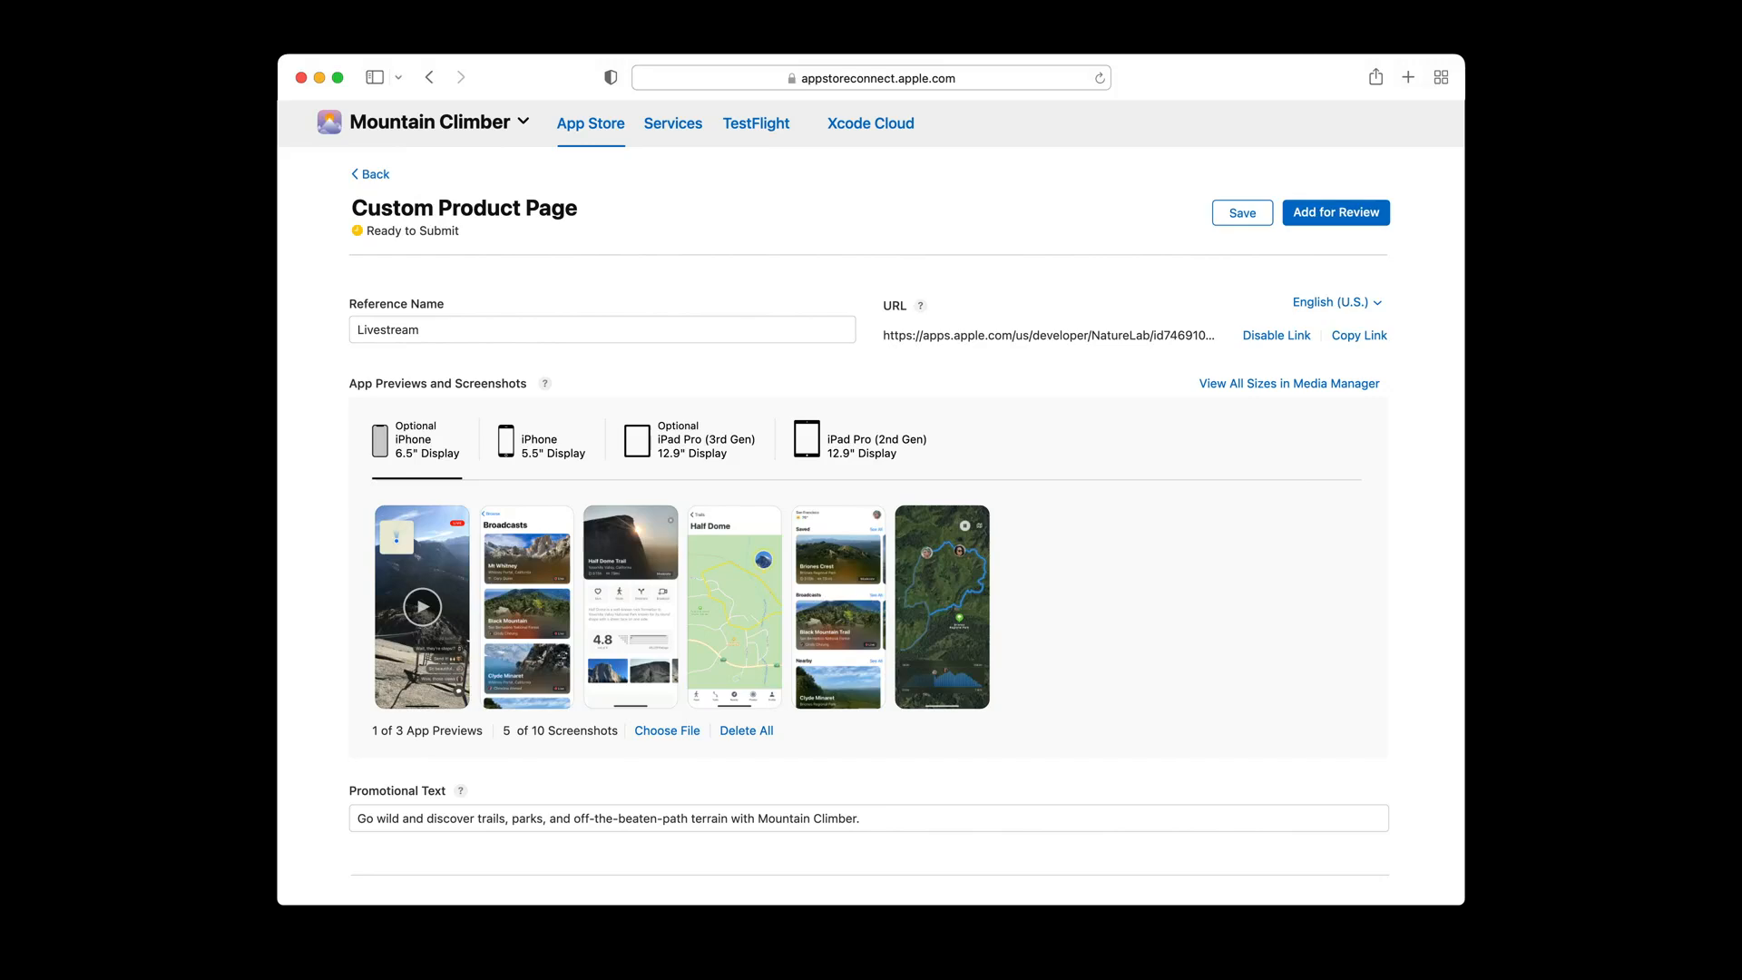
{"action": "left_click", "coordinate": [1336, 212]}
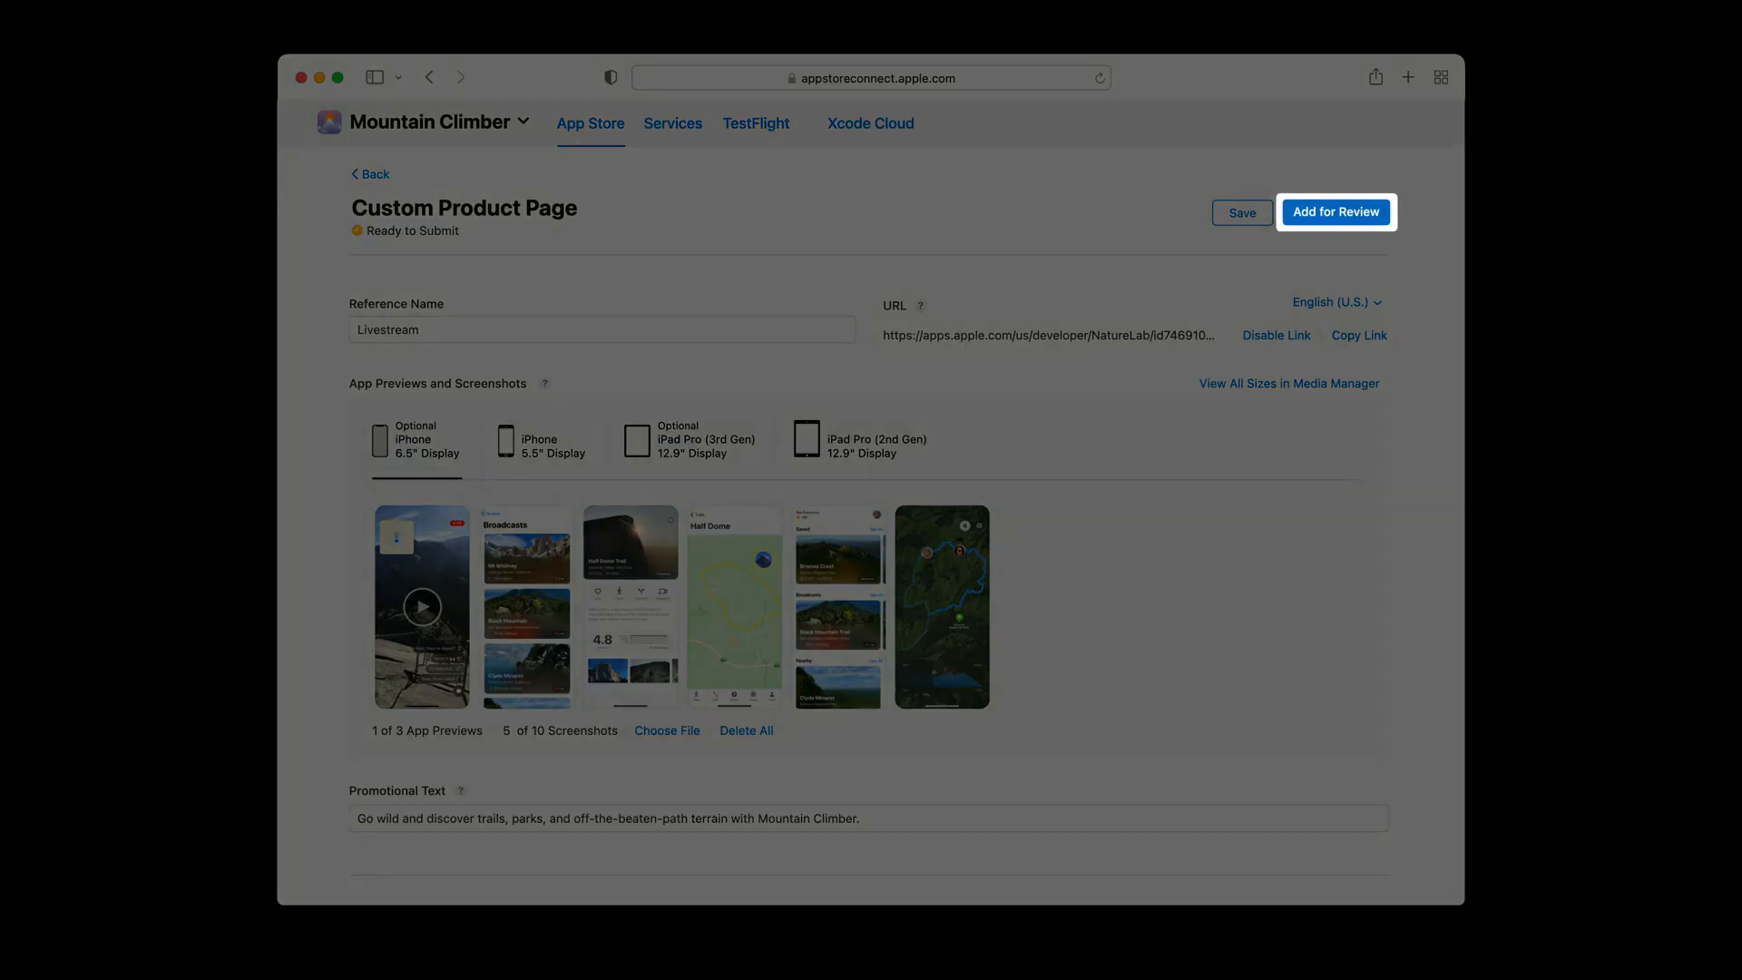
Confirm the submission and send the Livestream page to App Review
{"action": "left_click", "coordinate": [1335, 210]}
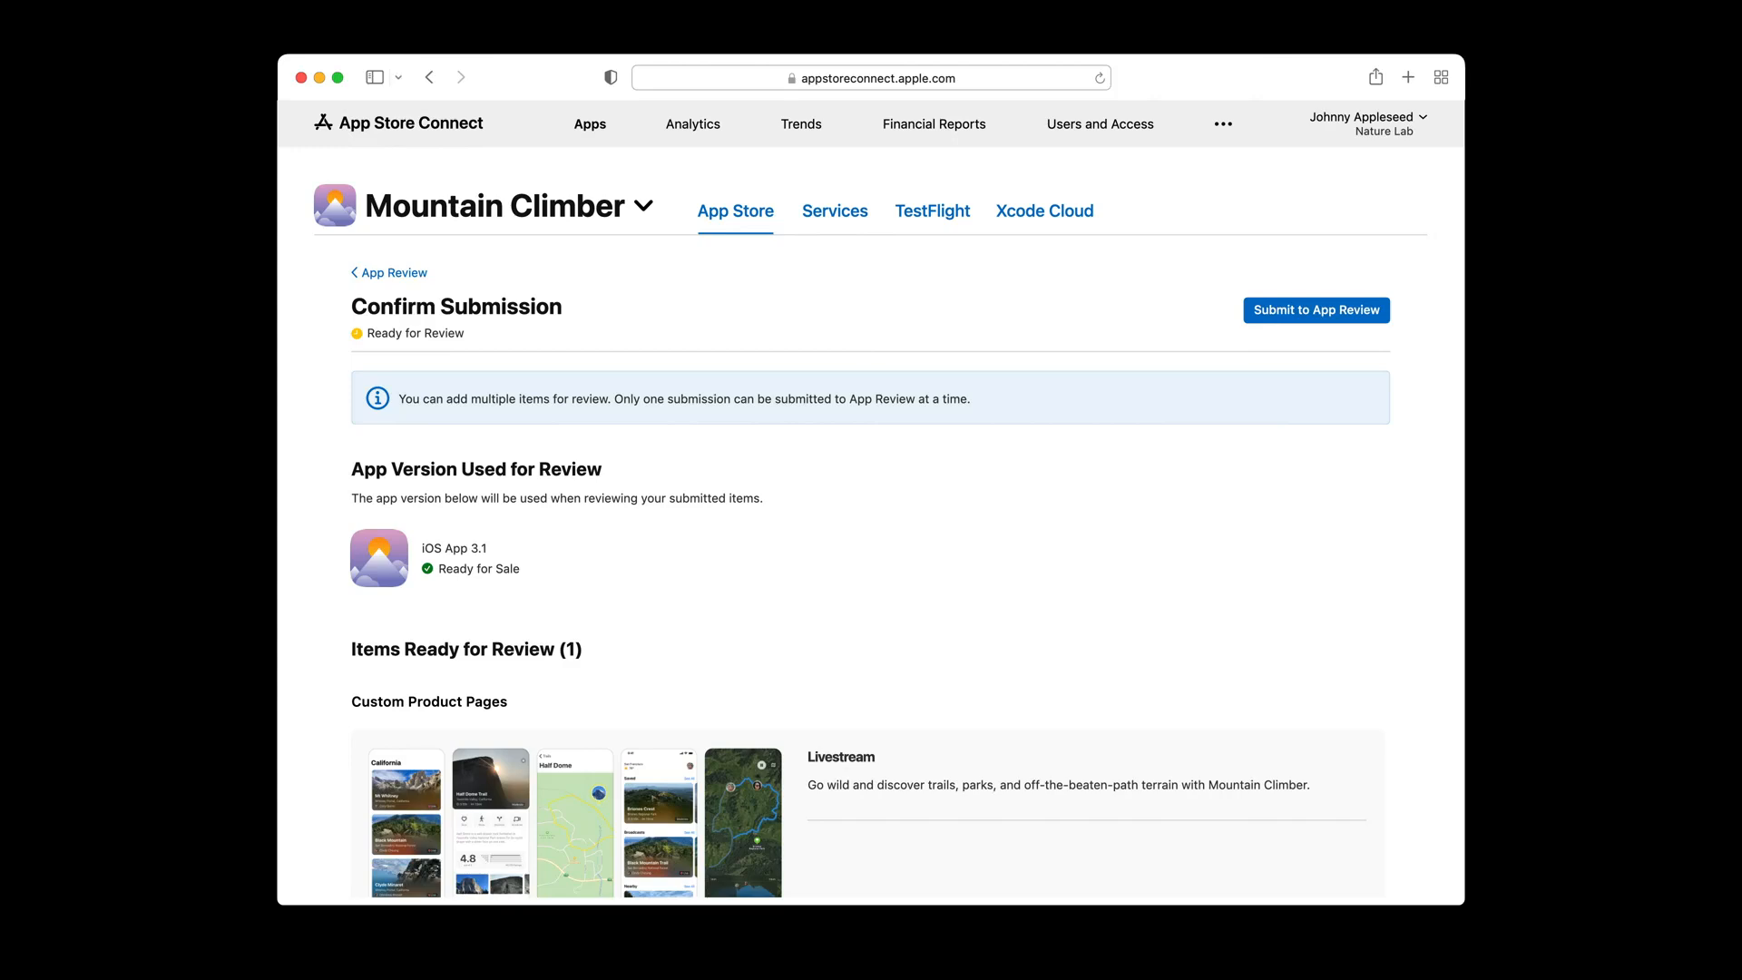
{"action": "left_click", "coordinate": [1315, 310]}
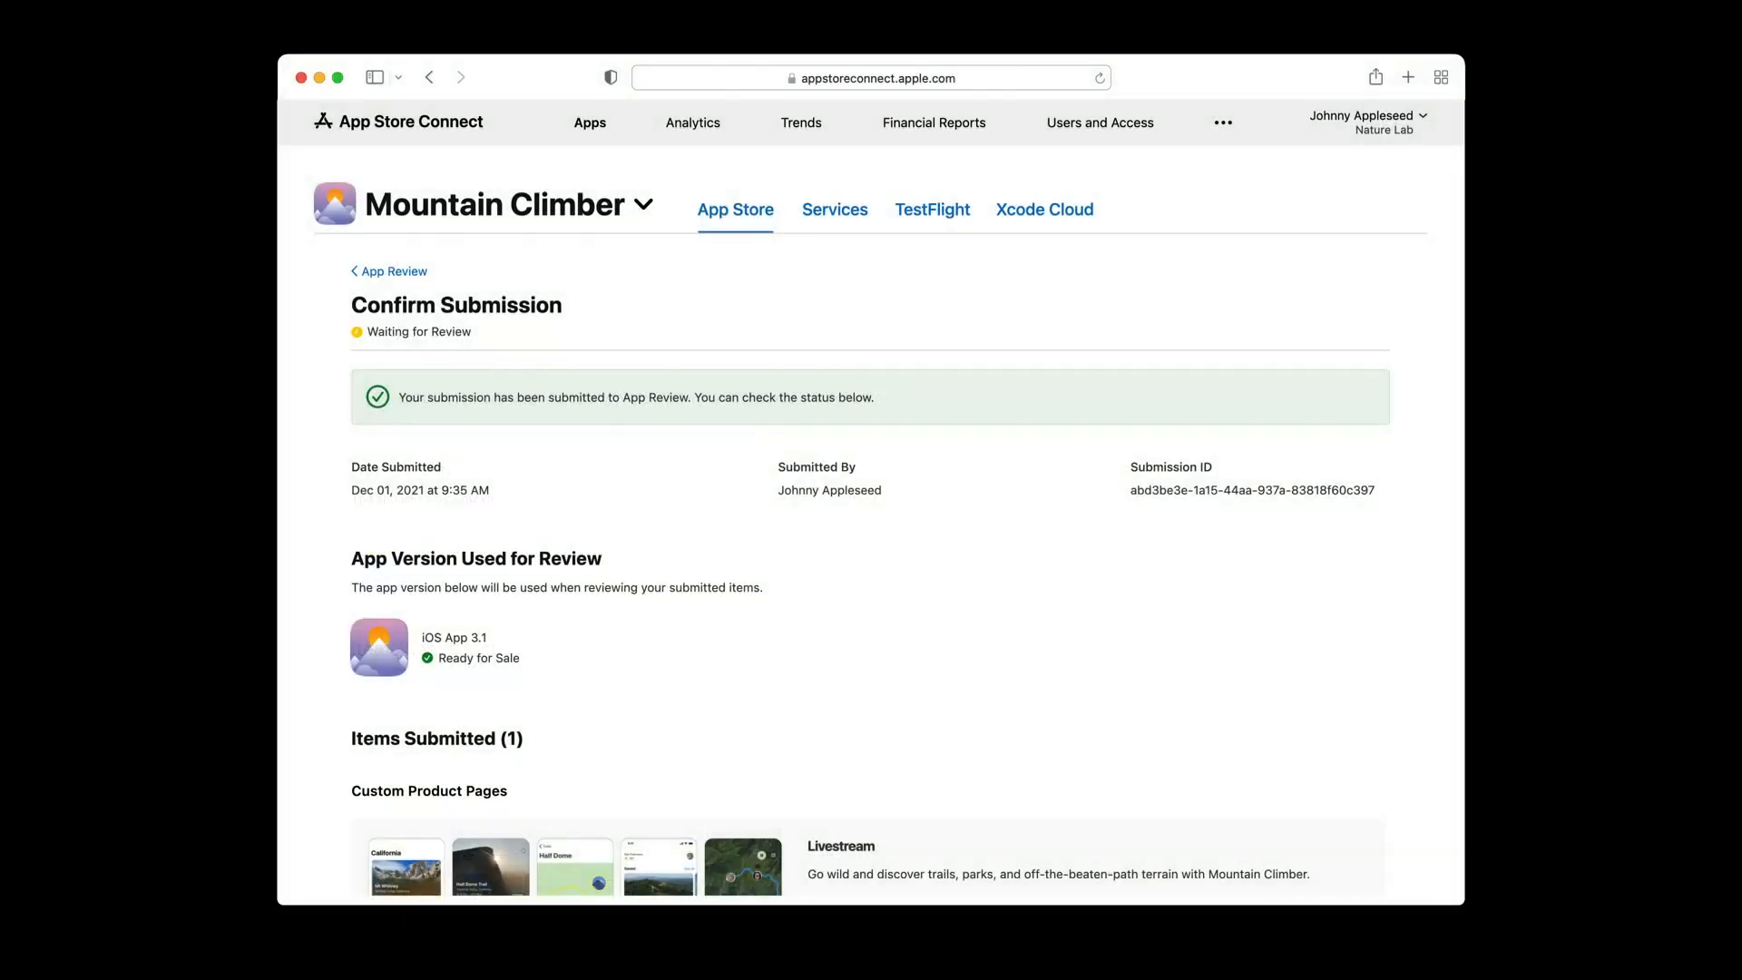
Return to the custom product pages list showing Livestream as Approved (1 of 35)
{"action": "left_click", "coordinate": [377, 750]}
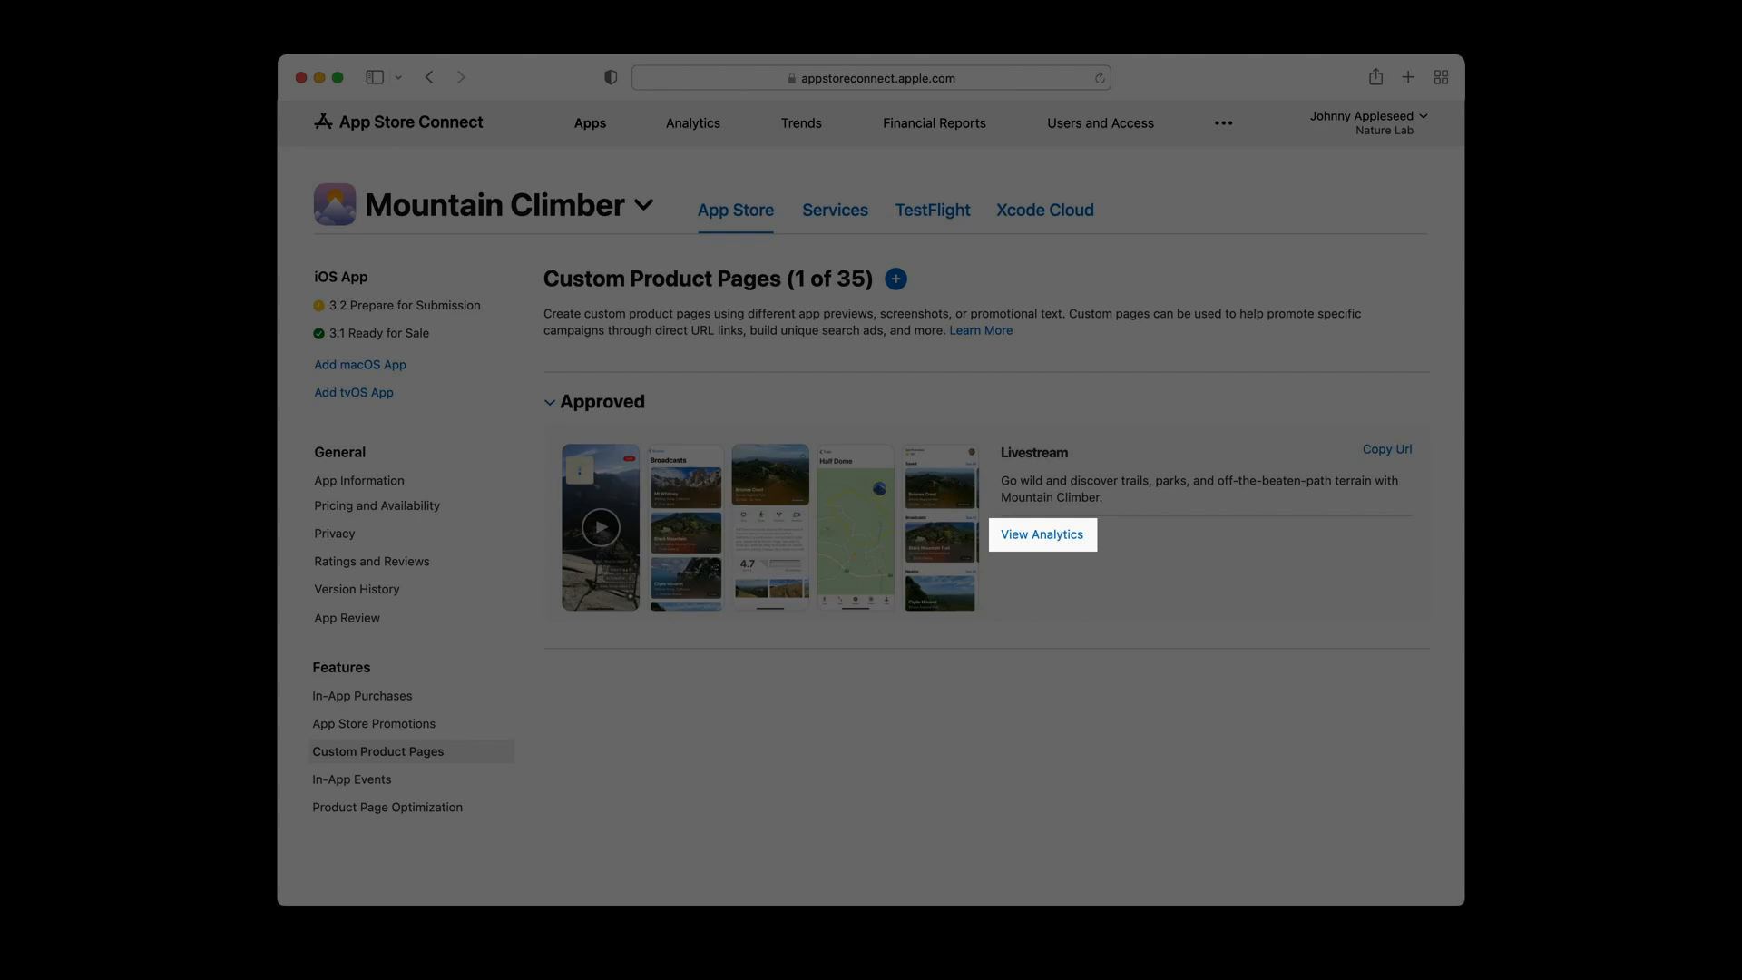
View analytics for the approved Livestream page and scroll its dashboard
{"action": "left_click", "coordinate": [1041, 534]}
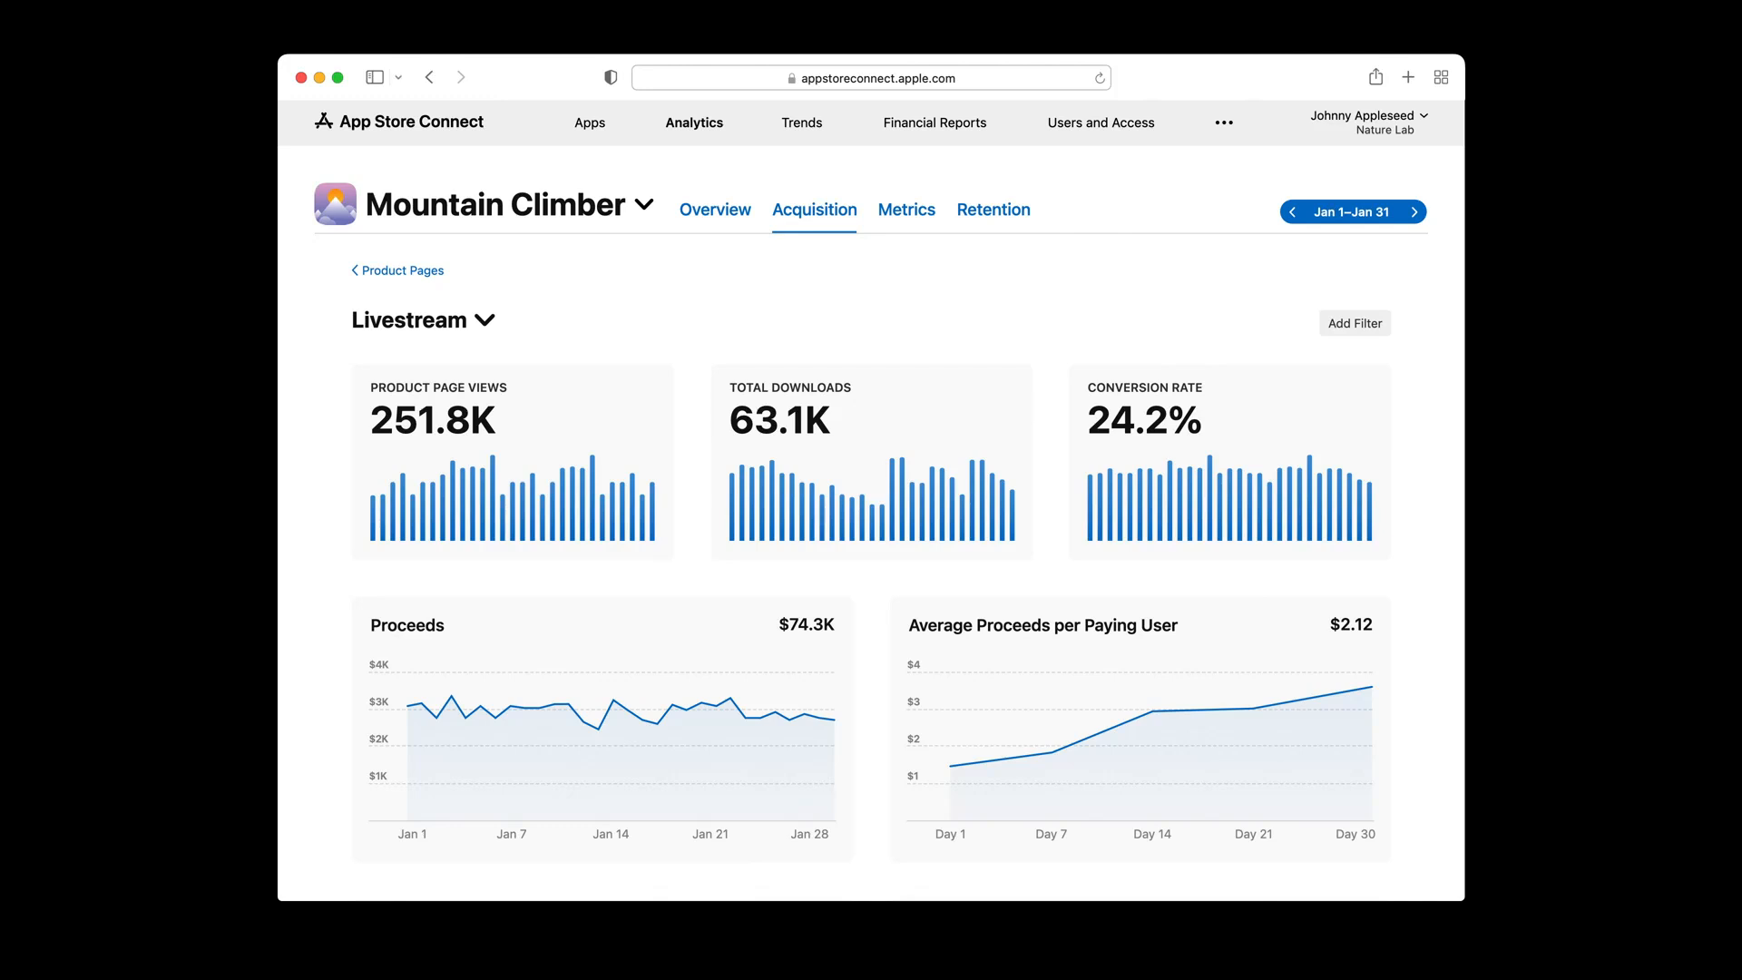
{"action": "scroll", "scroll_direction": "down", "scroll_amount": 3}
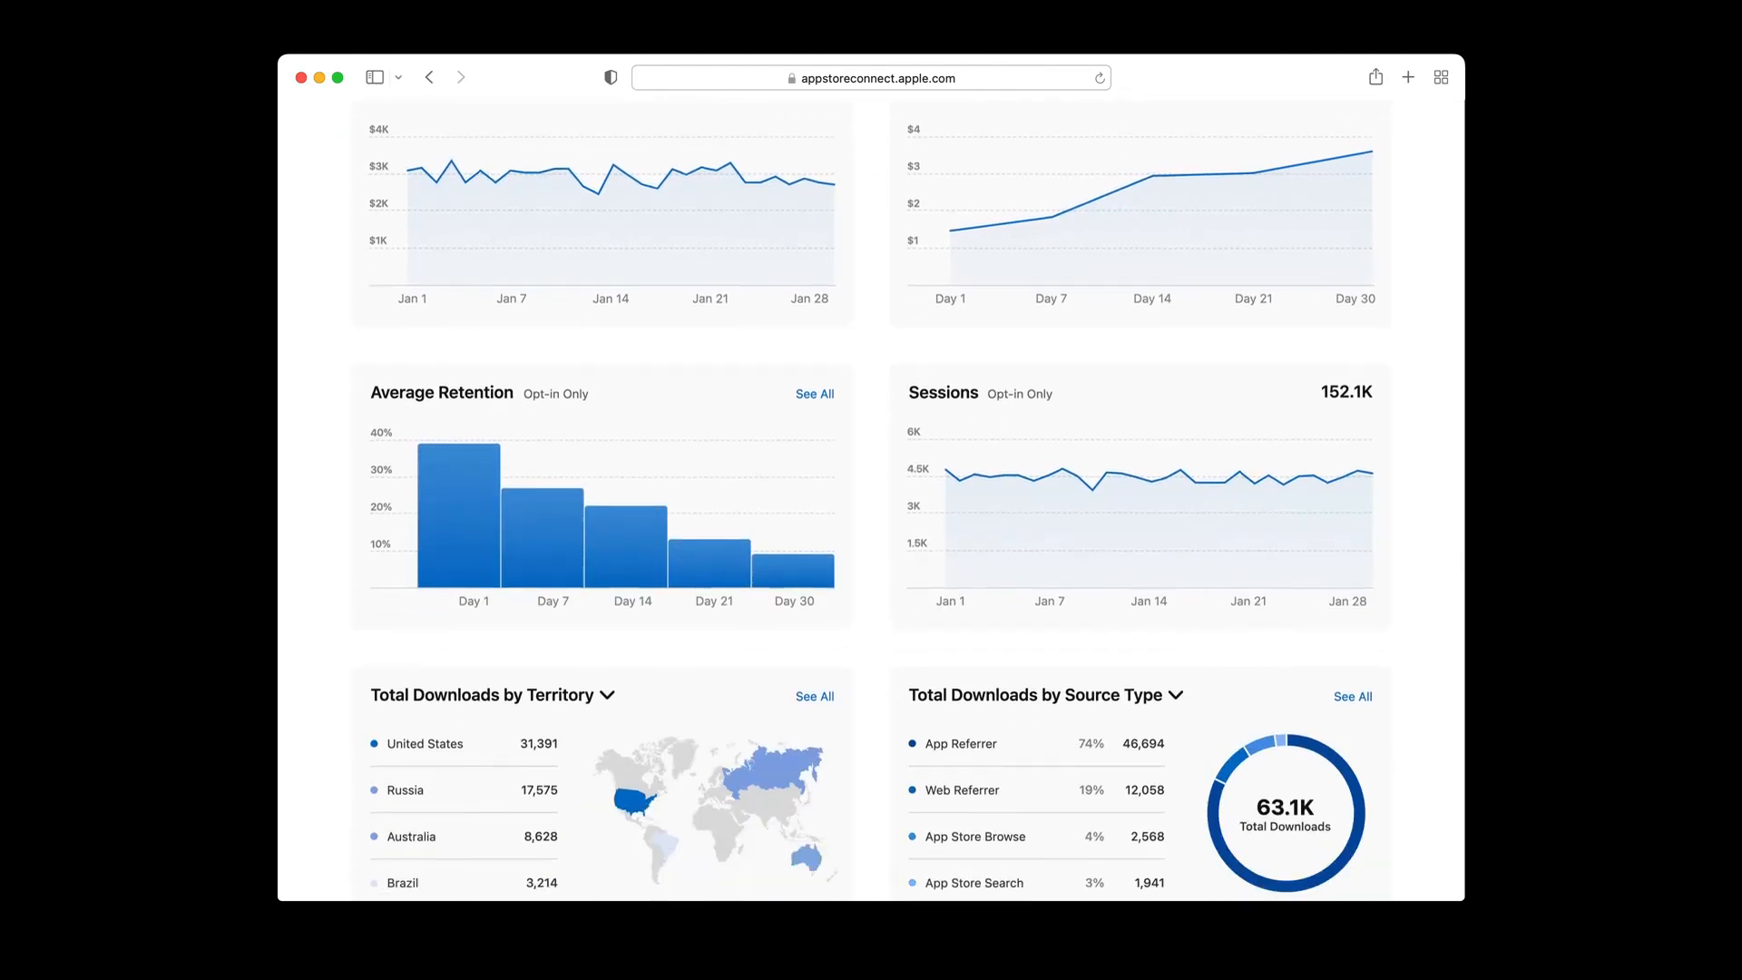
{"action": "scroll", "scroll_direction": "down", "scroll_amount": 3}
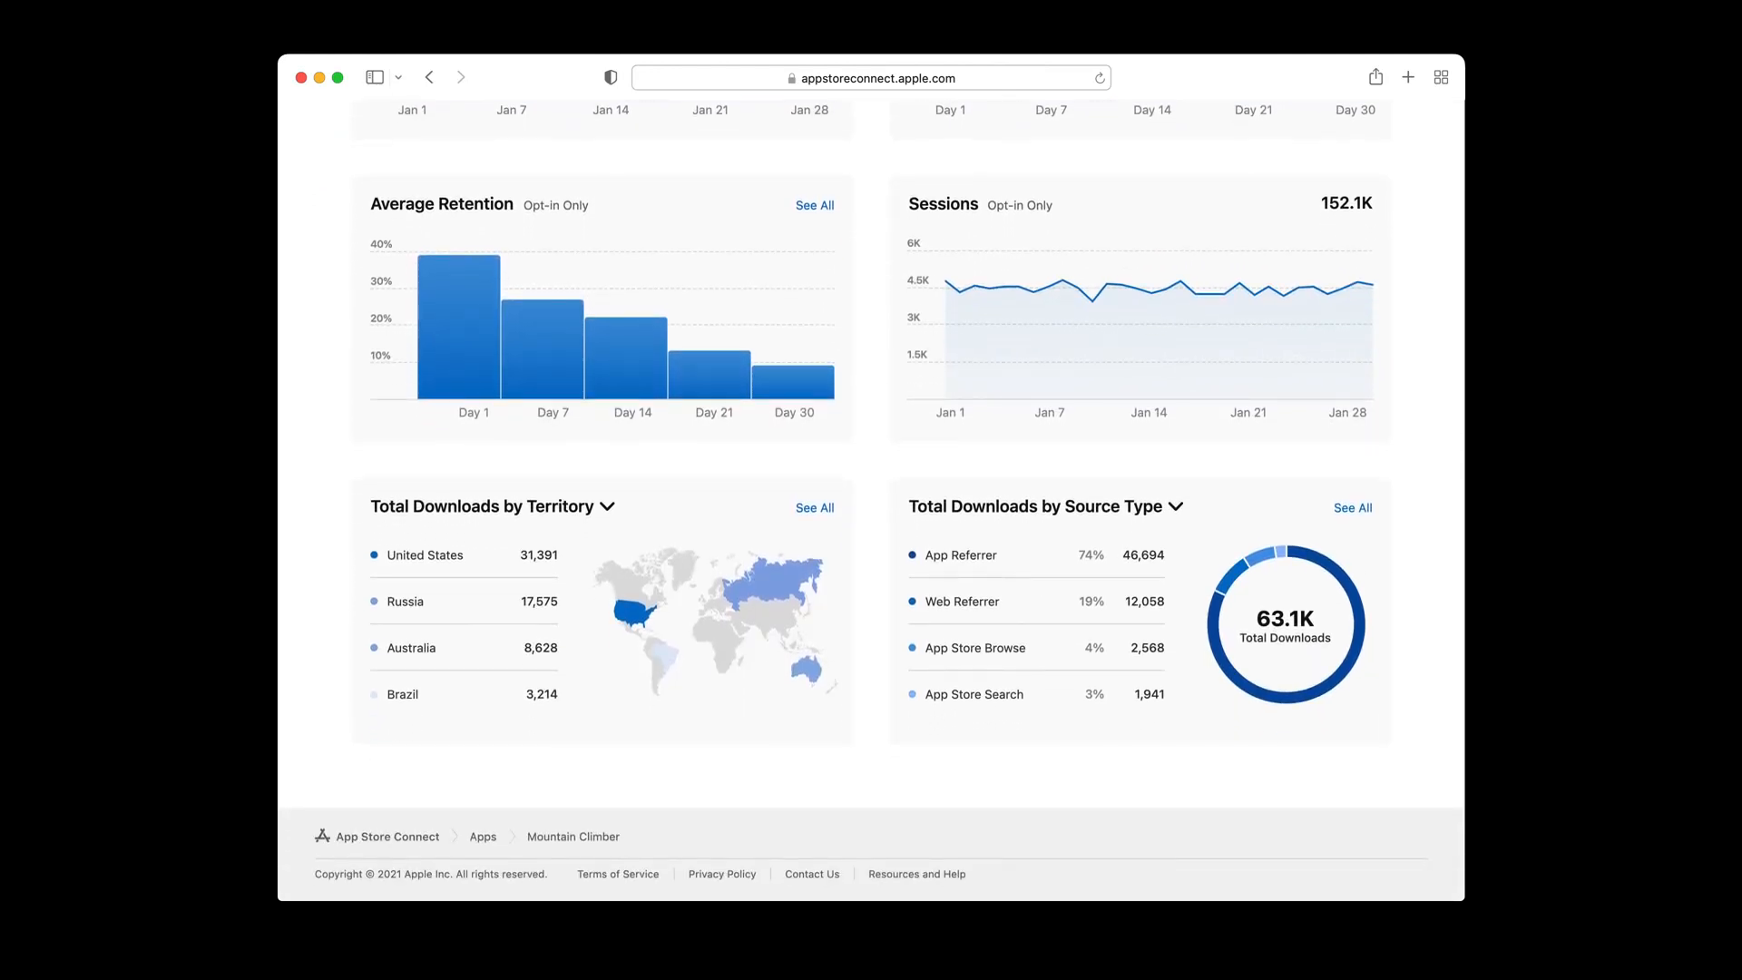
Compare Total Downloads By Product Page in Metrics and show the chart's display options
{"action": "left_click", "coordinate": [905, 213]}
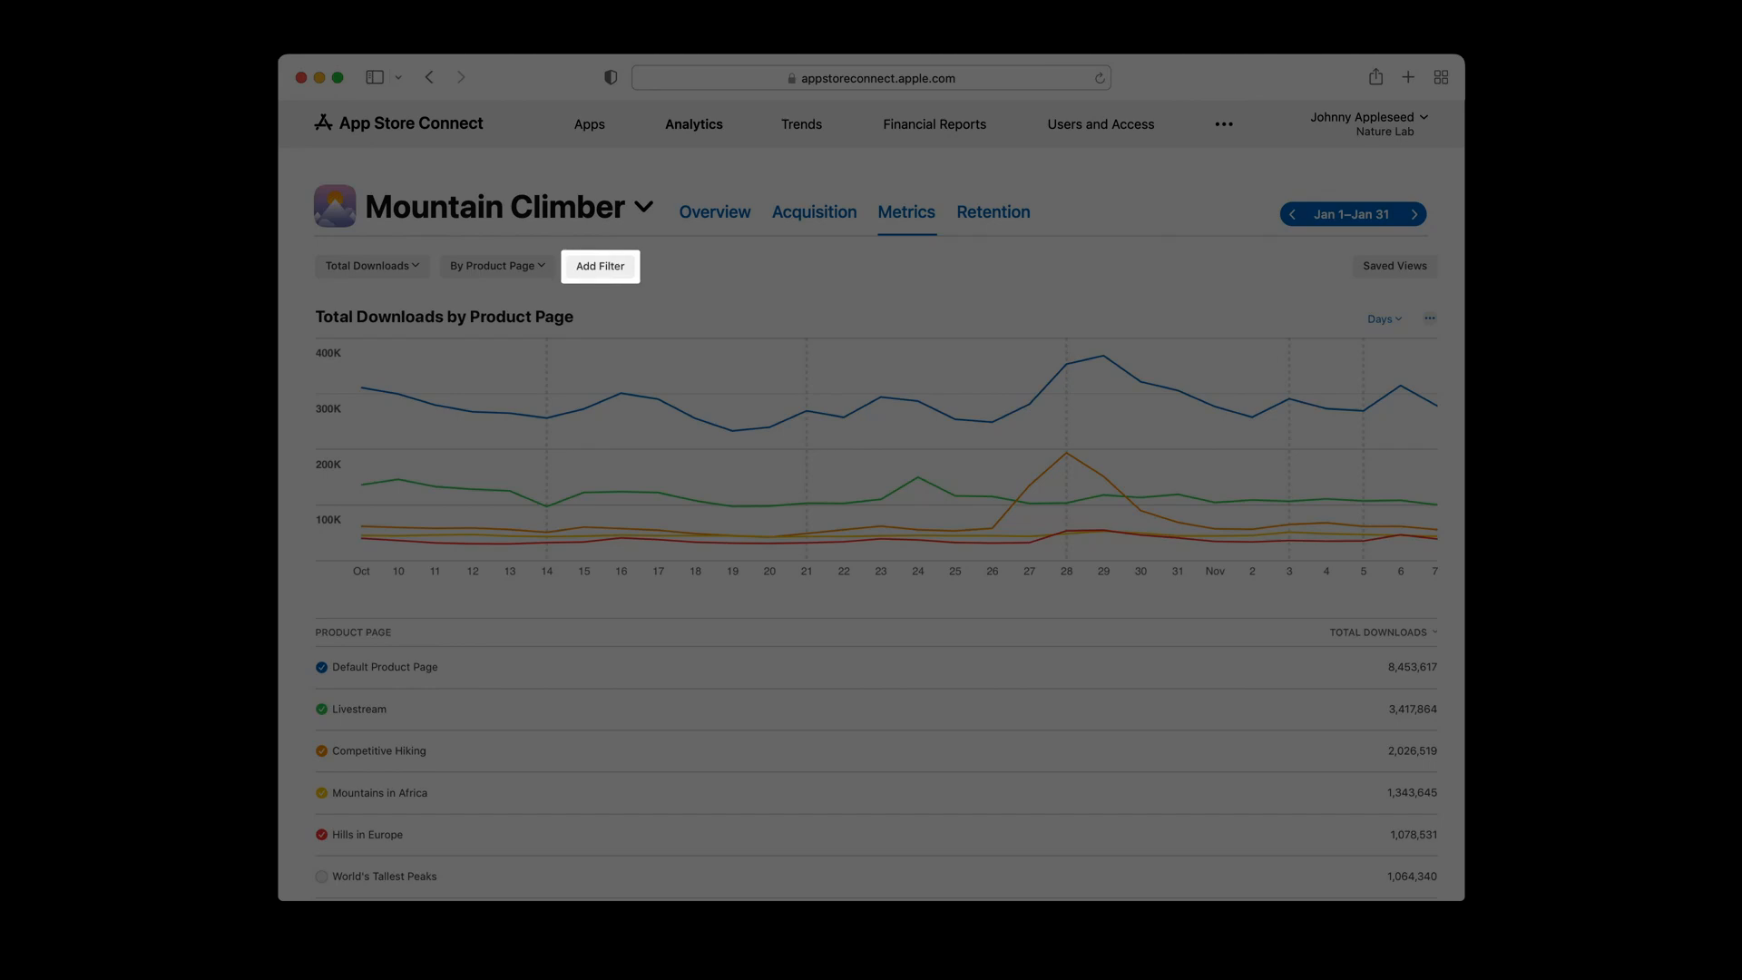
{"action": "left_click", "coordinate": [1430, 320]}
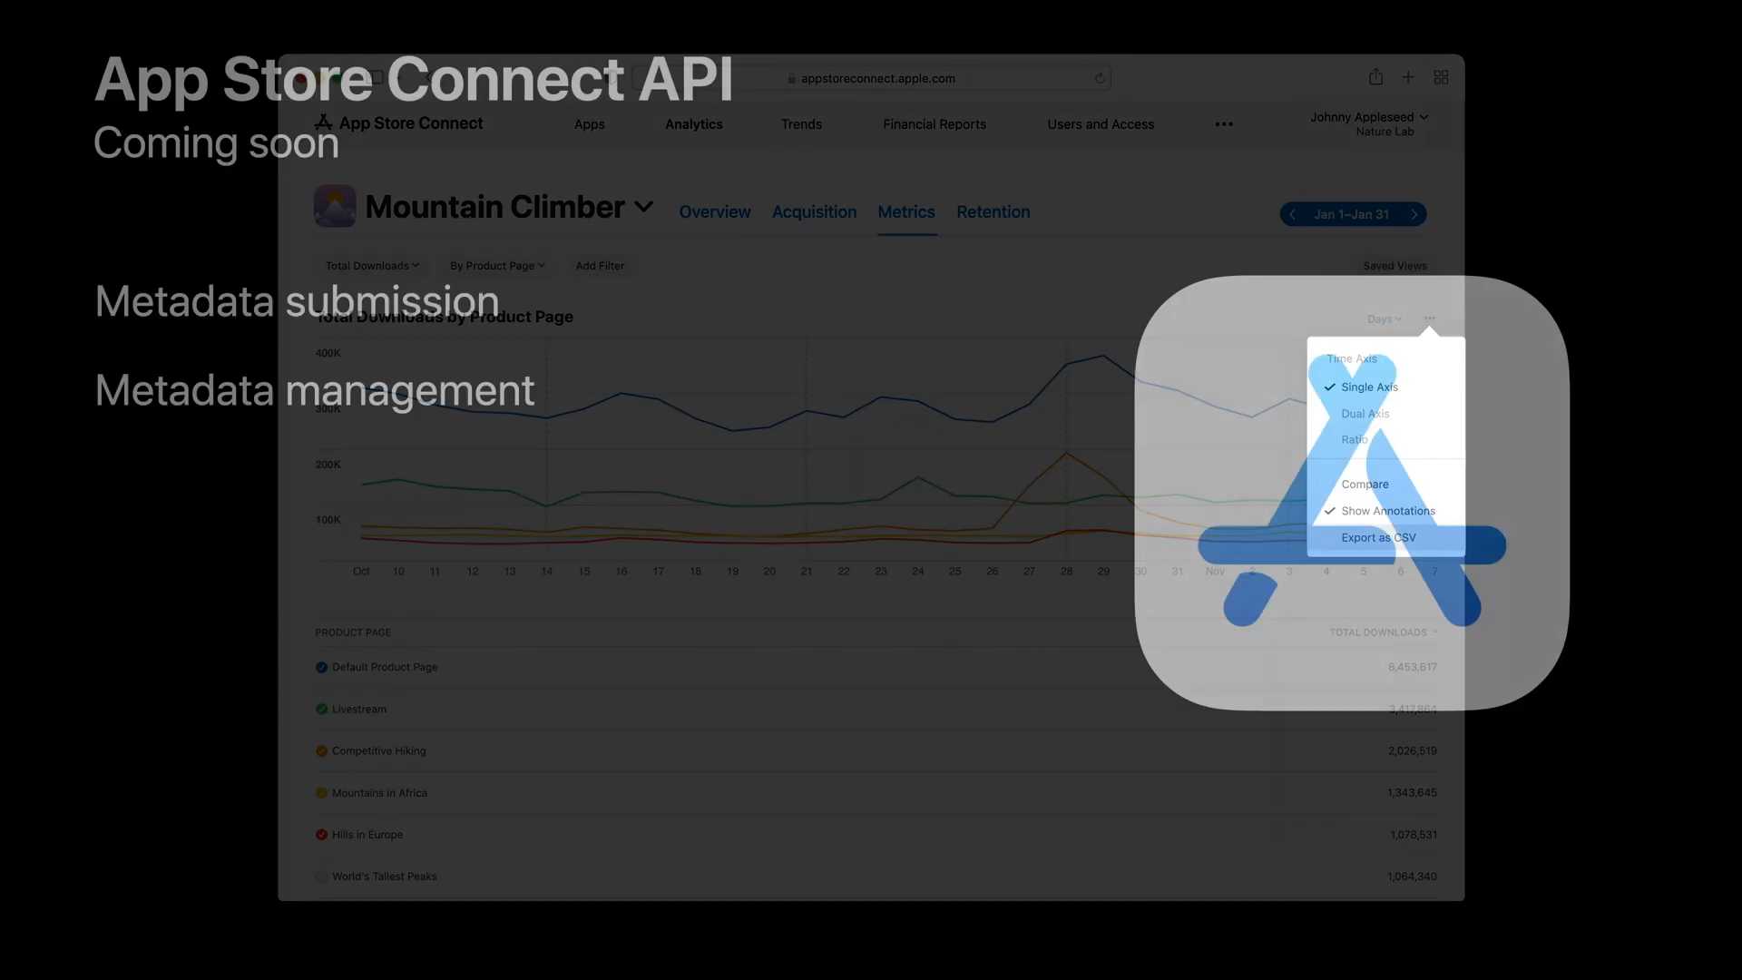
Advance the slides from the walkthrough toward the Feature strategies section
{"action": "key", "text": "right"}
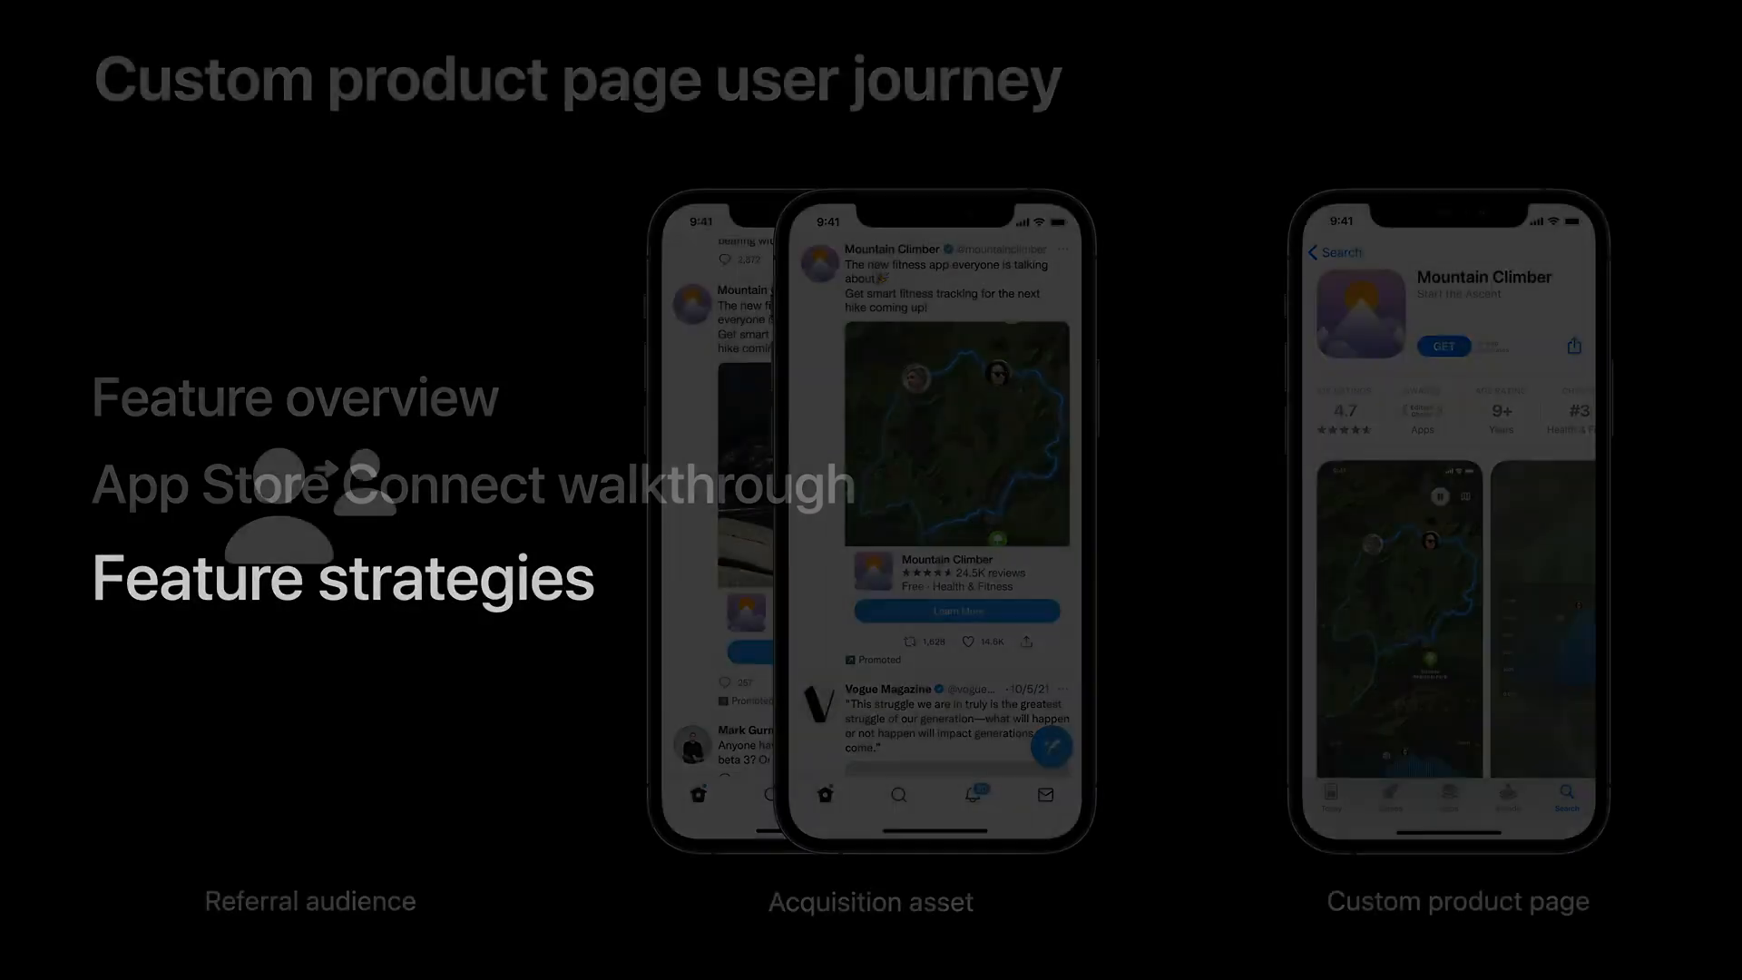